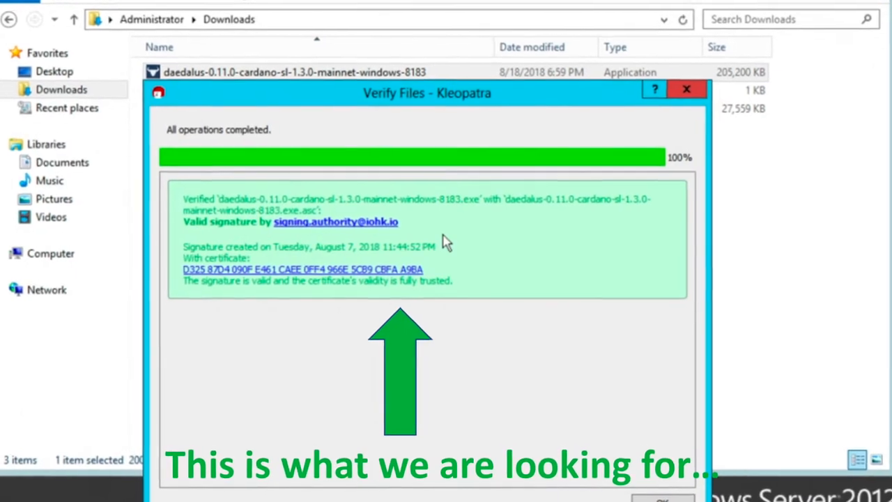
# - Review the green Verify Files result confirming a valid IOHK Signing Authority signature
pyautogui.click(686, 89)
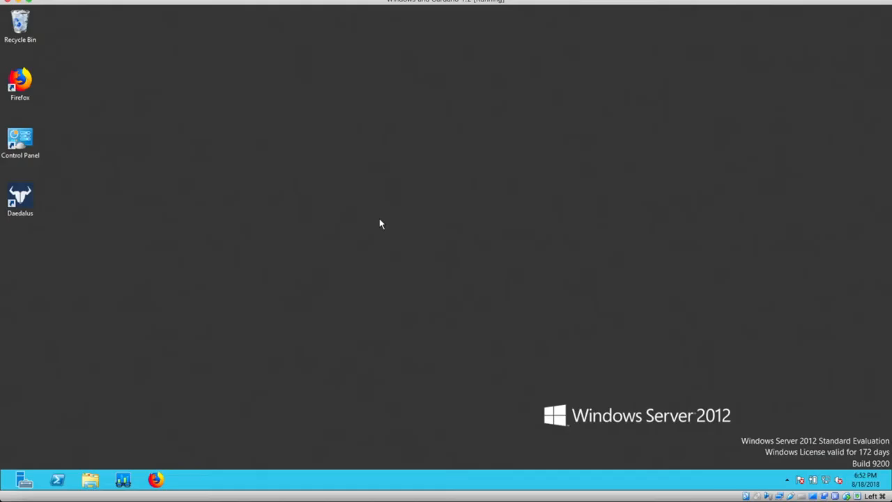
pyautogui.moveTo(719, 432)
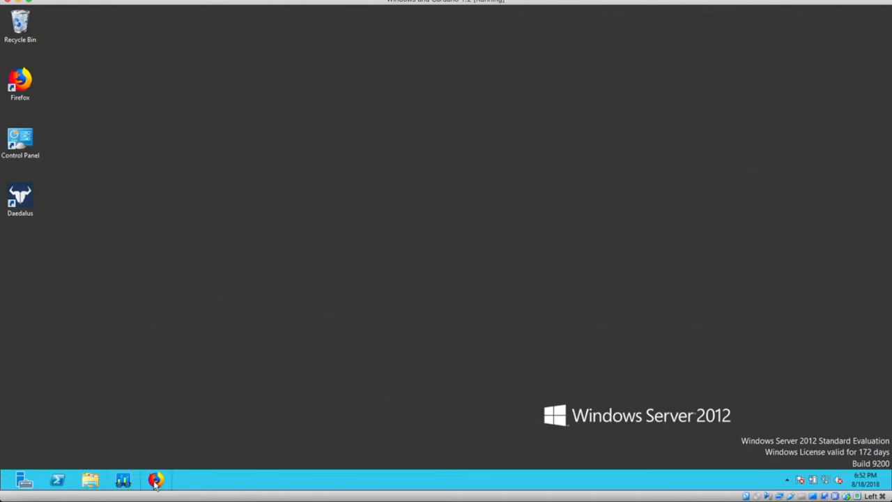
# - Launch Firefox, go to daedaluswallet.io and open its Download section
pyautogui.click(156, 480)
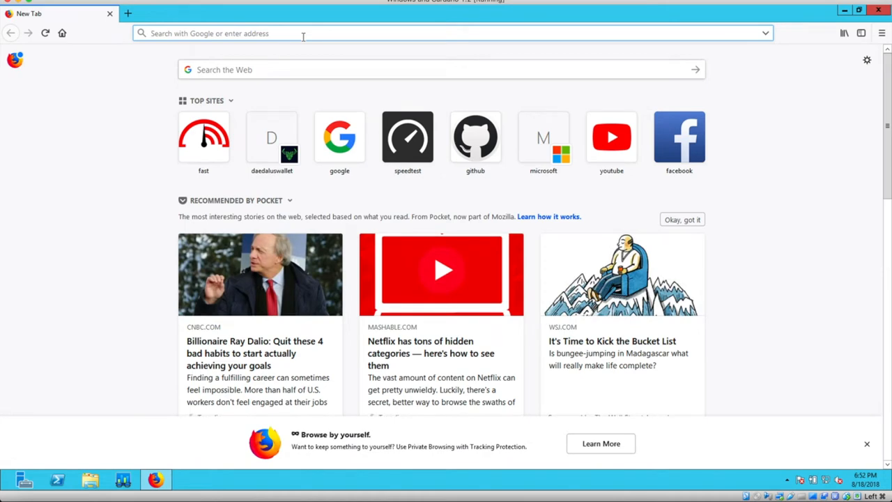
pyautogui.write('www.da')
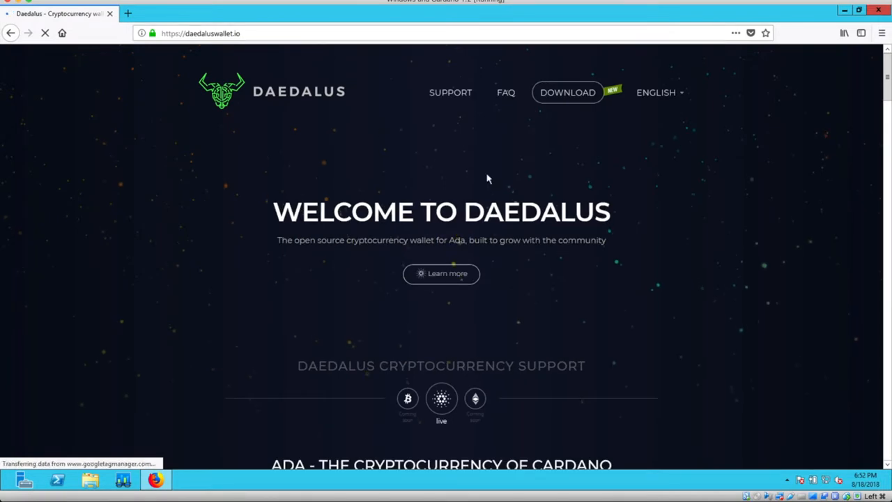
pyautogui.moveTo(561, 97)
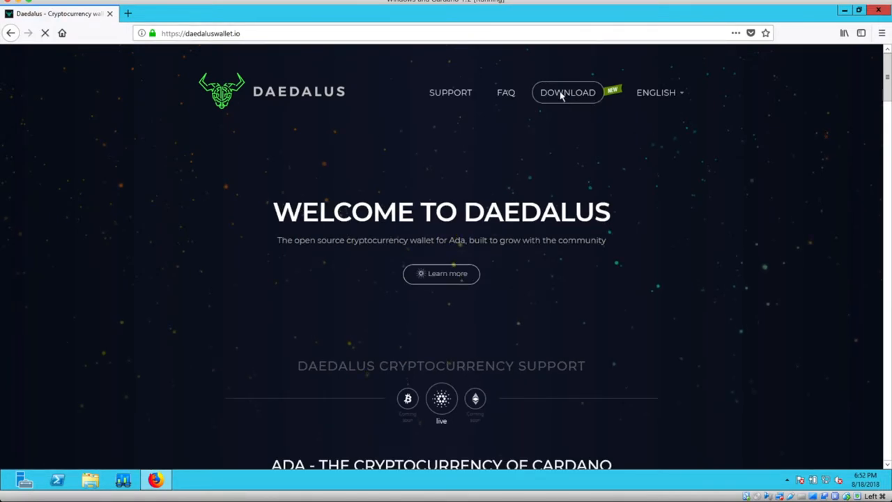
pyautogui.click(567, 92)
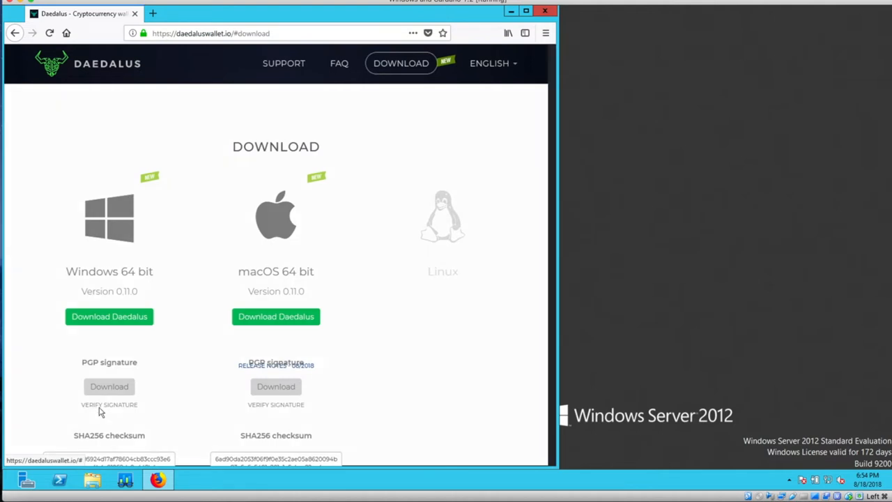
# - Download the Windows Daedalus installer and its PGP signature file, then check the finished downloads
pyautogui.click(108, 404)
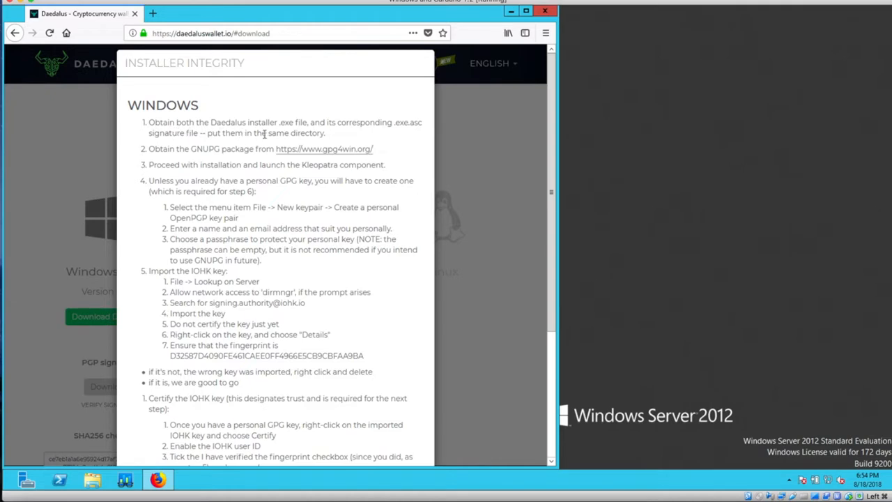
pyautogui.moveTo(304, 133)
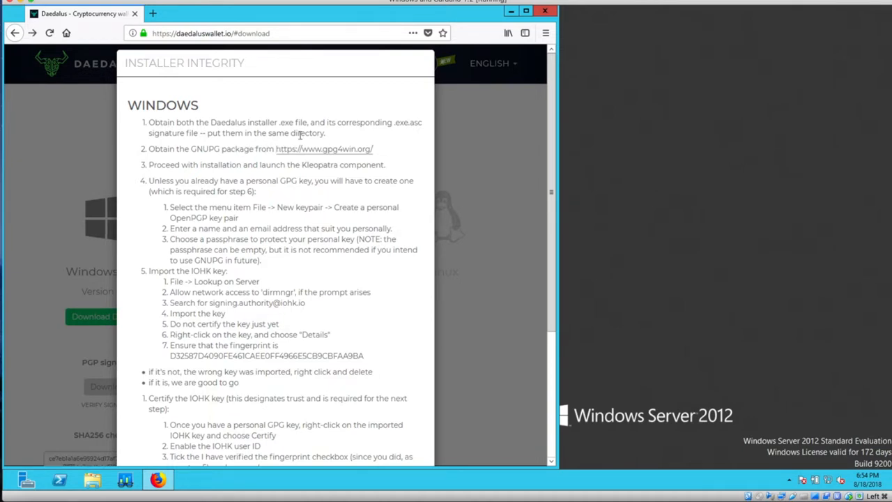
pyautogui.moveTo(391, 146)
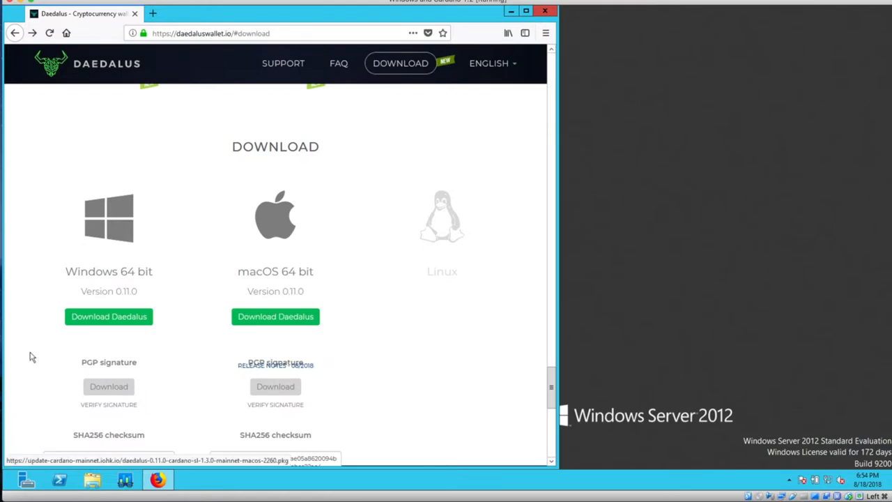
pyautogui.click(109, 316)
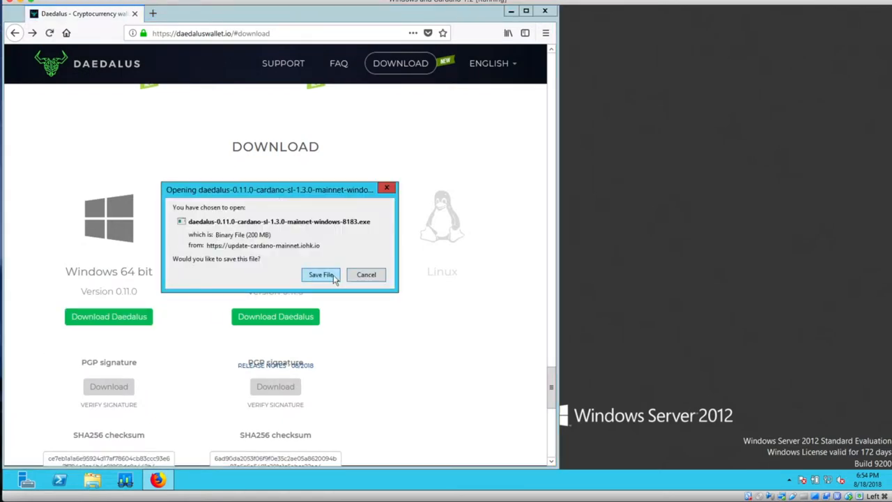
pyautogui.click(321, 273)
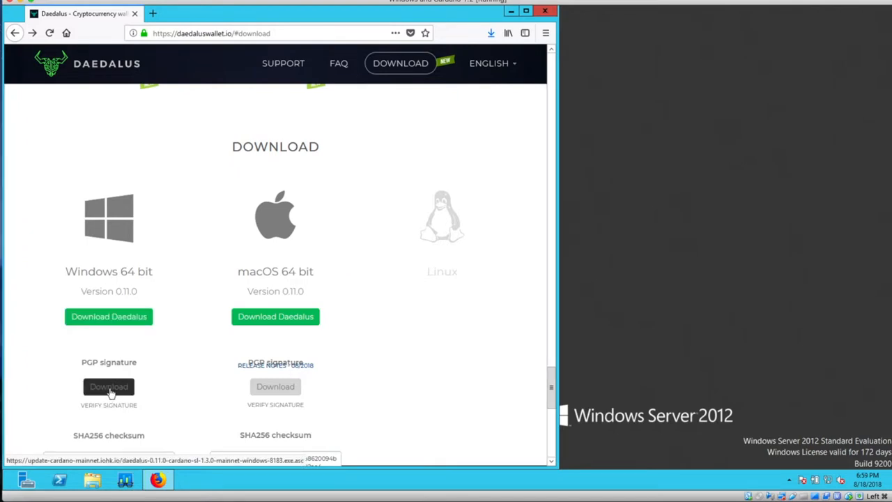
pyautogui.click(108, 386)
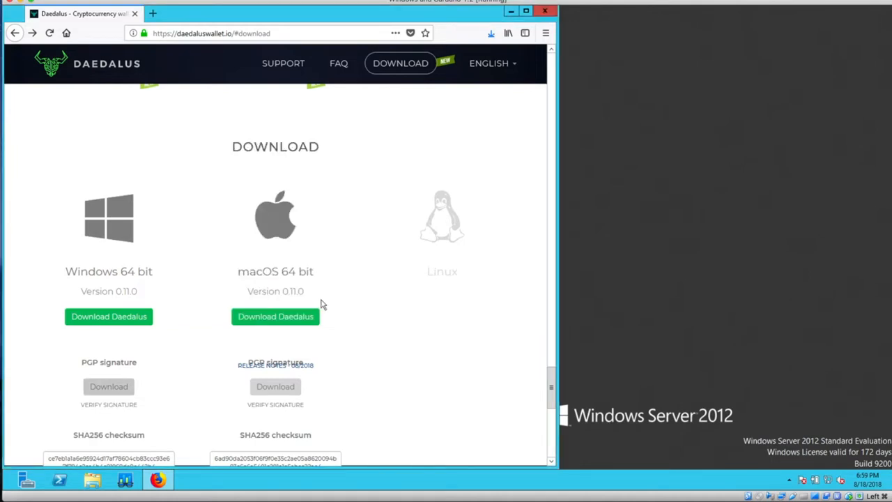
pyautogui.click(490, 33)
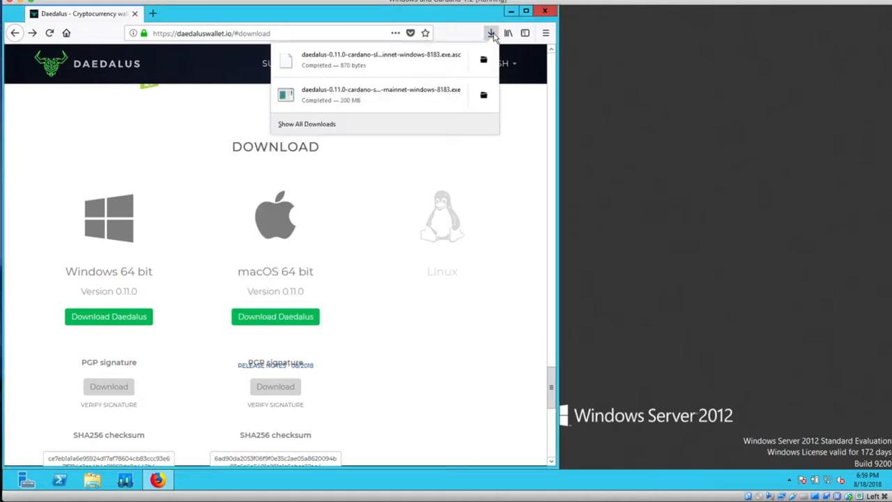
# - Follow the gpg4win.org link from the instructions to the Gpg4win 3.1.2 download page
pyautogui.click(490, 33)
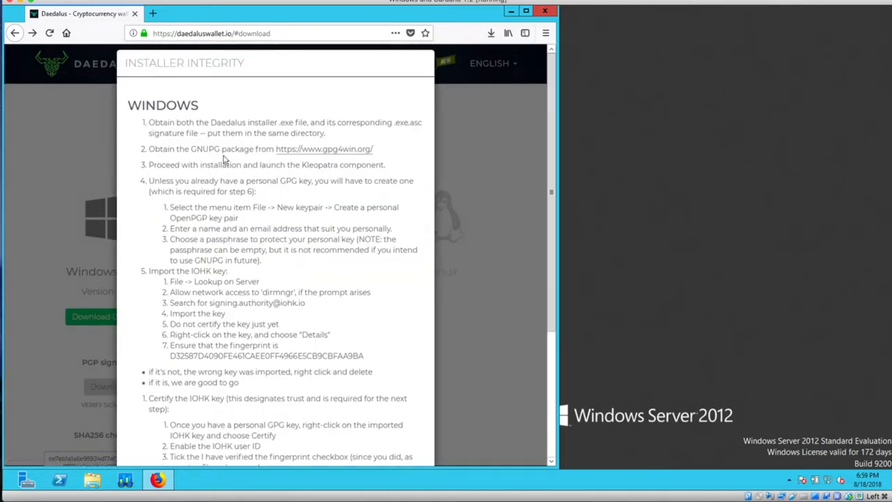
pyautogui.moveTo(327, 153)
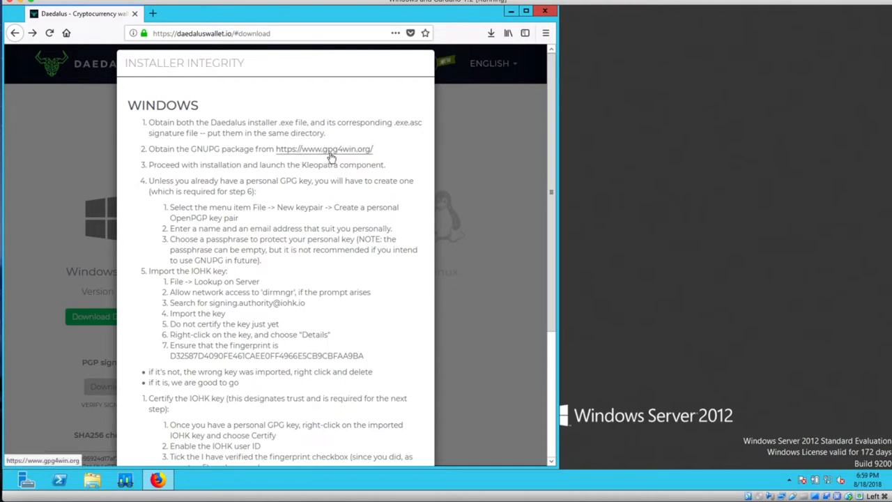
pyautogui.click(323, 148)
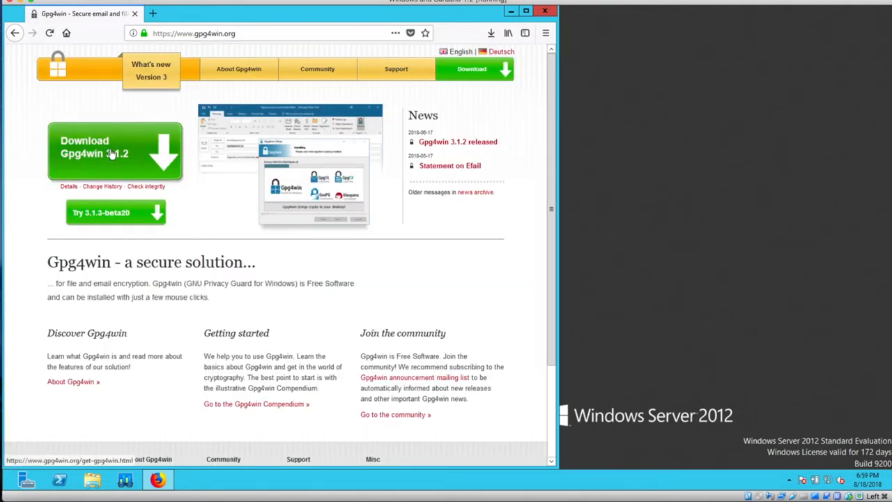
pyautogui.click(112, 147)
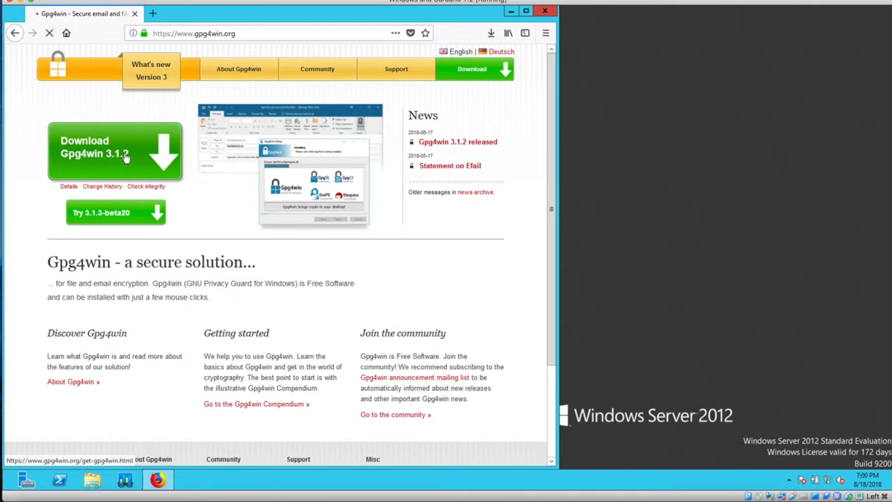
pyautogui.click(115, 152)
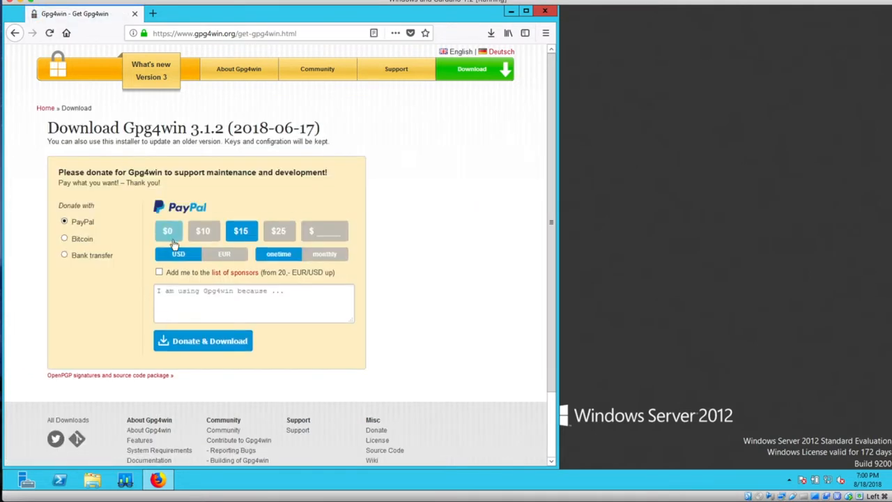
# - Save the Gpg4win 3.1.2 installer with a $0 donation and return to the download page
pyautogui.click(167, 232)
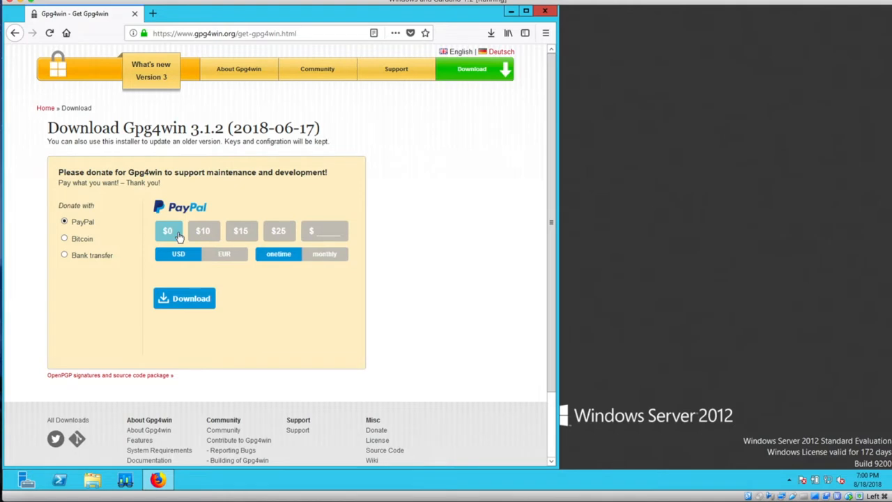
pyautogui.moveTo(184, 298)
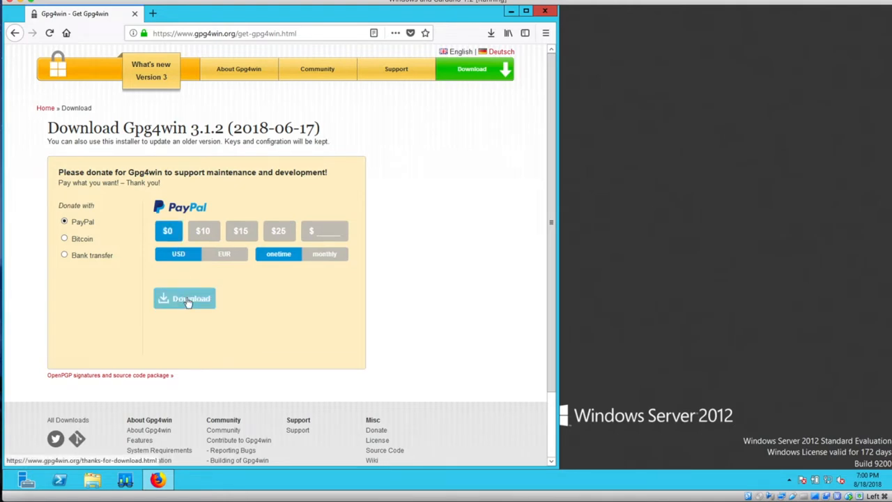
pyautogui.click(184, 298)
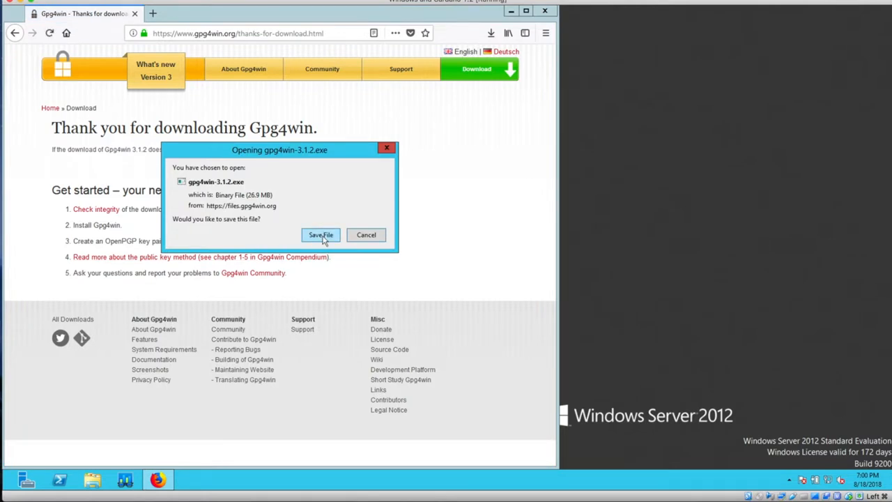
pyautogui.click(320, 234)
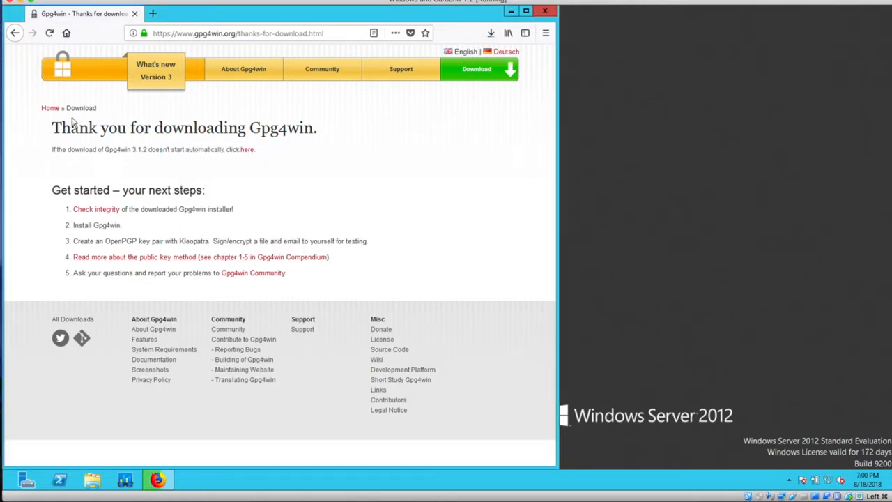
pyautogui.click(14, 33)
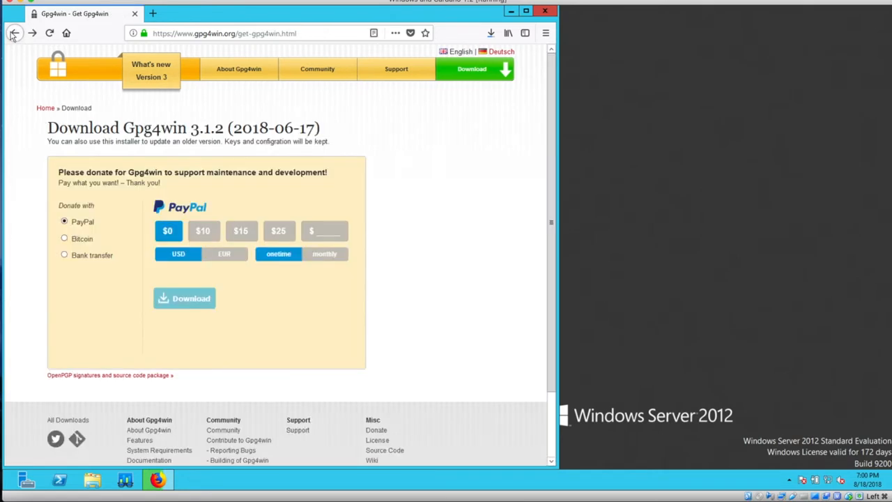
# - Return to the Daedalus integrity instructions and run gpg4win-3.1.2.exe from the Downloads panel
pyautogui.click(14, 33)
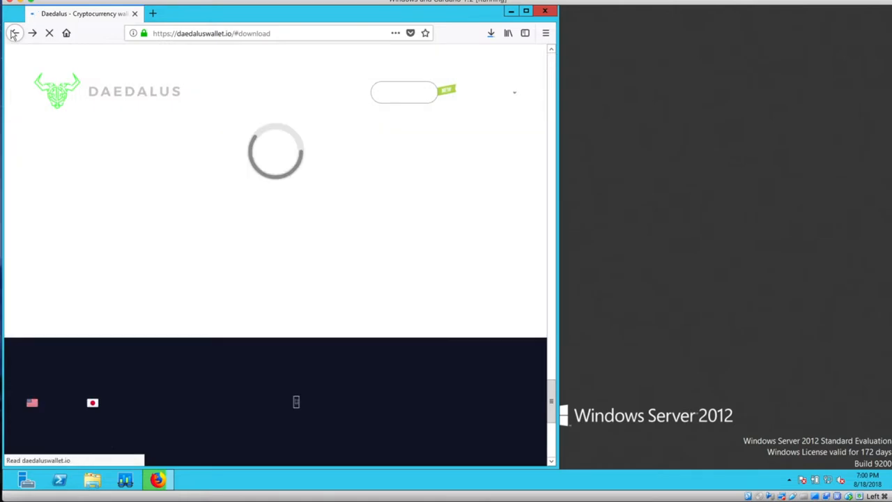
pyautogui.moveTo(13, 34)
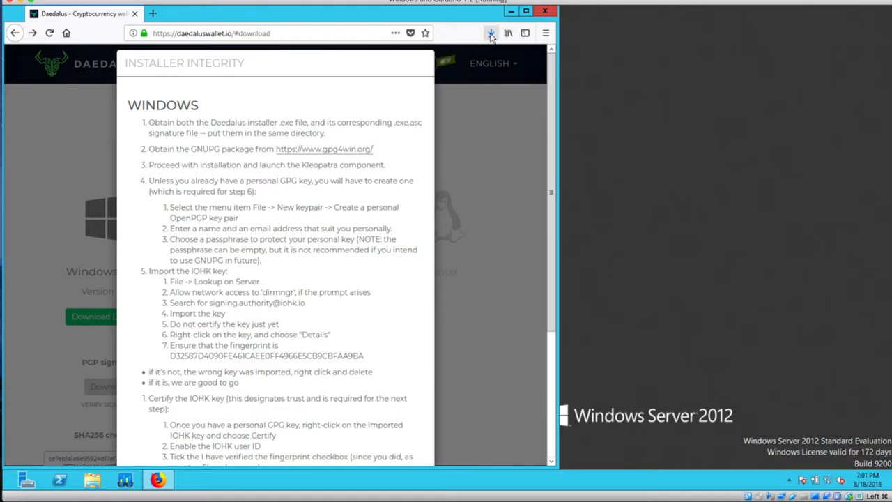
pyautogui.click(490, 34)
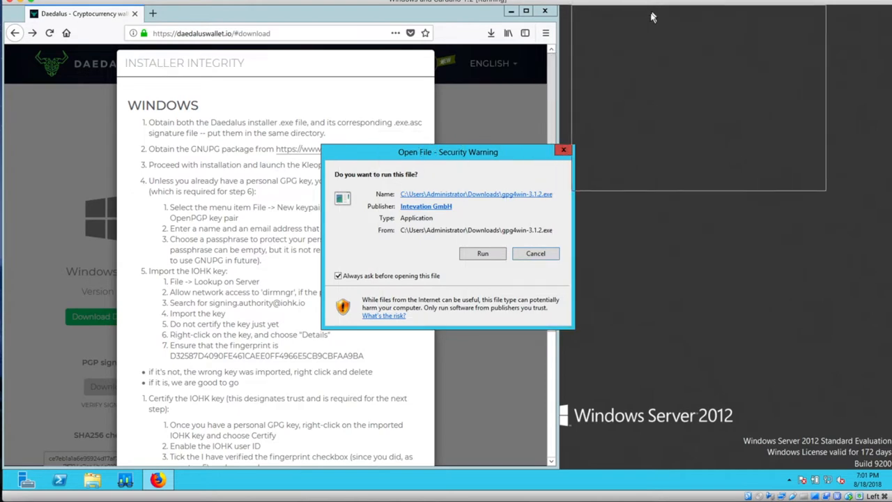
# - Allow the Gpg4win installer to run in English and pass the welcome page
pyautogui.moveTo(448, 152); pyautogui.dragTo(691, 28)
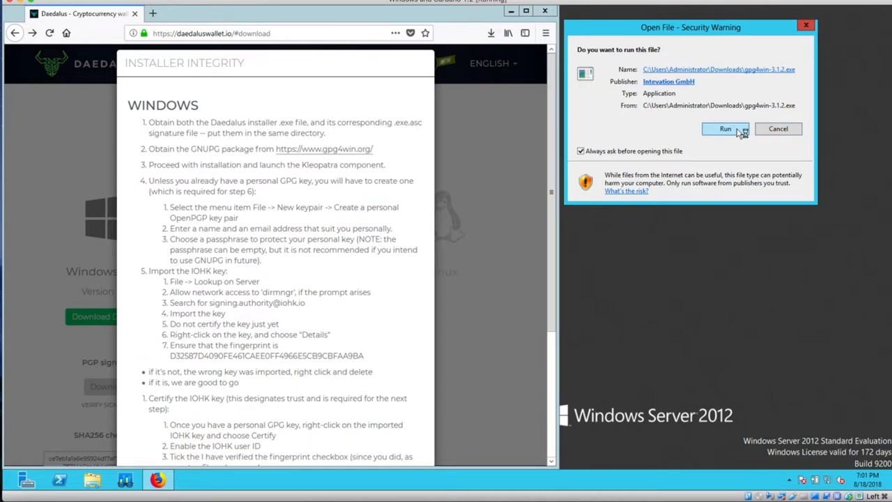
pyautogui.click(725, 128)
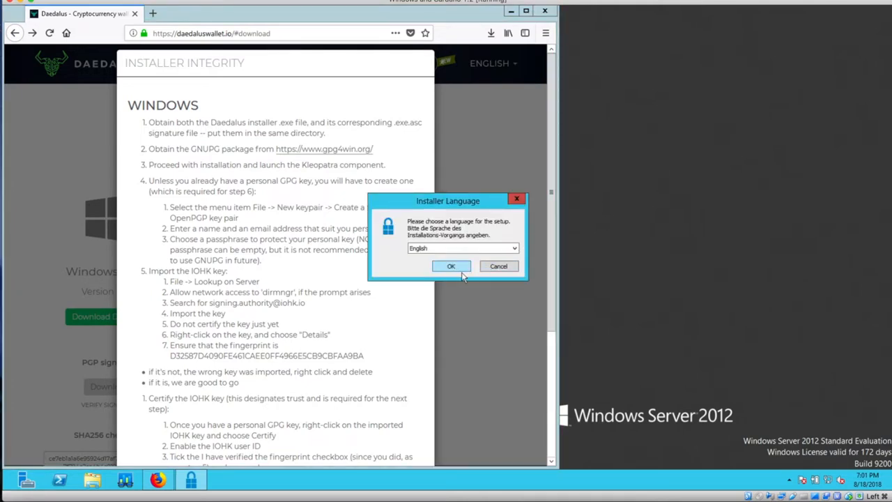
pyautogui.click(451, 265)
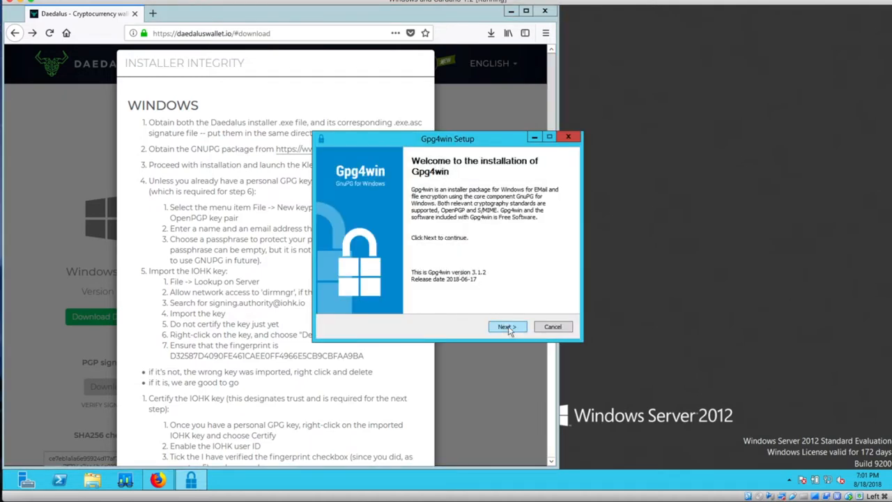
pyautogui.click(507, 326)
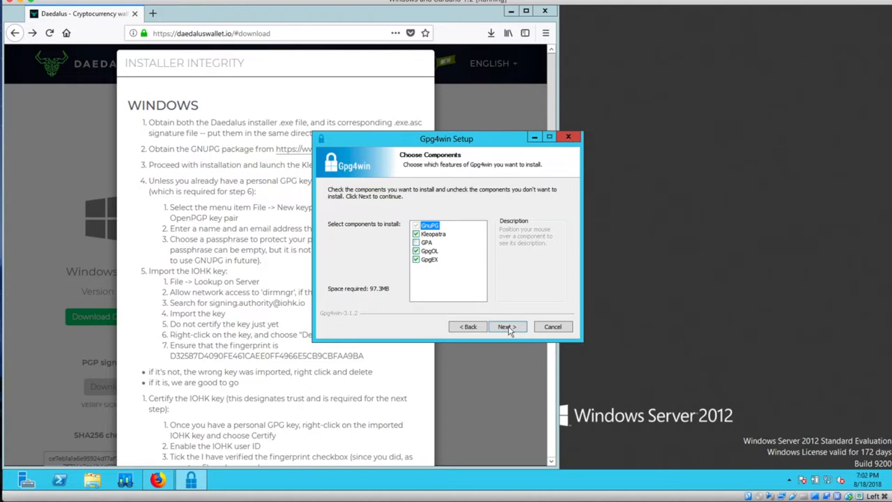
pyautogui.moveTo(428, 242)
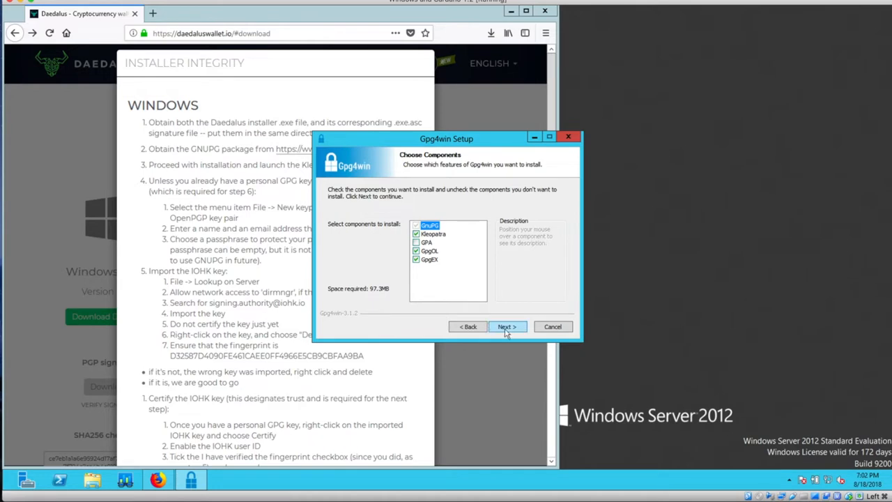
# - Install the default components to the default folder and finish with Run Kleopatra checked
pyautogui.click(508, 326)
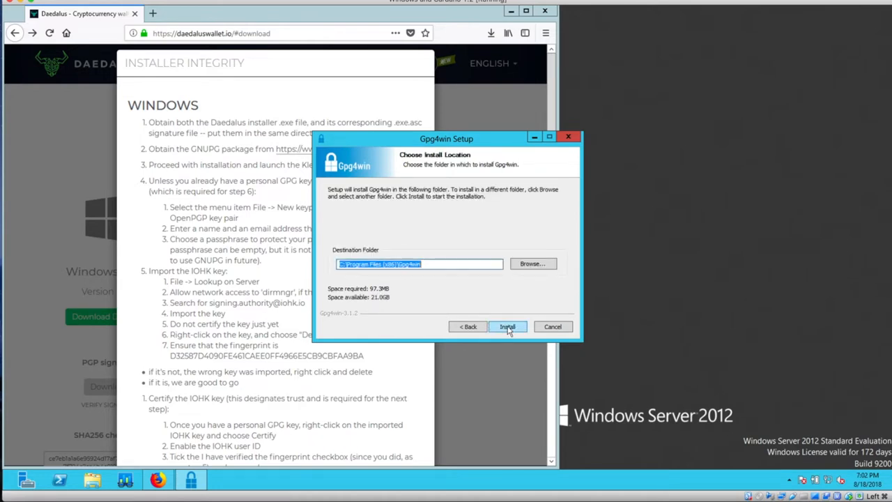
pyautogui.click(507, 326)
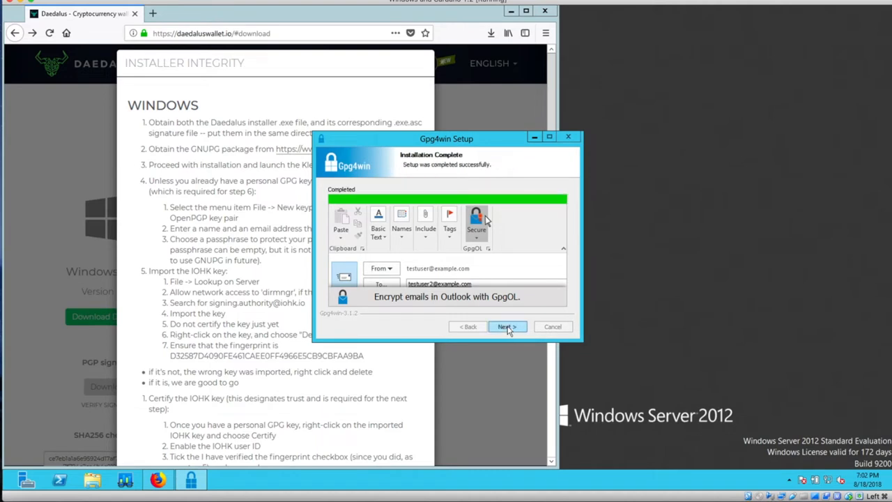
pyautogui.click(507, 326)
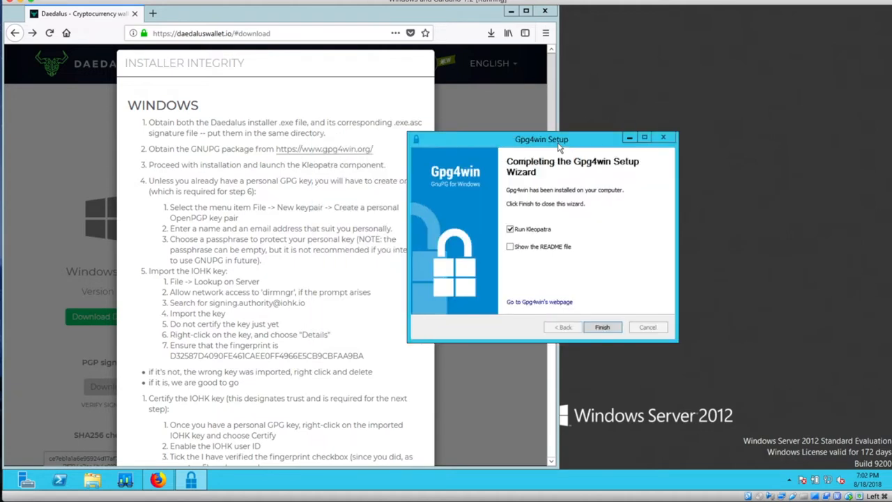
pyautogui.click(602, 326)
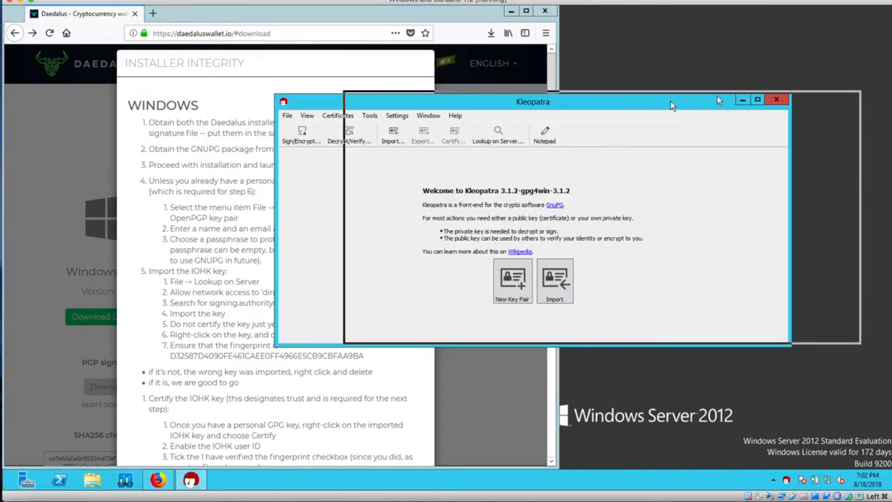
# - Place the Kleopatra window beside the Daedalus instructions and bring up its File menu
pyautogui.moveTo(533, 100); pyautogui.dragTo(670, 87)
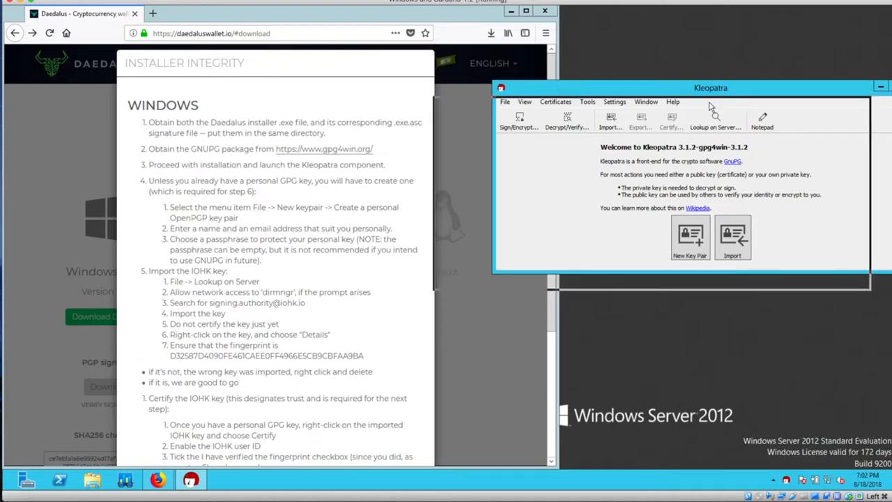
pyautogui.moveTo(711, 87); pyautogui.dragTo(658, 104)
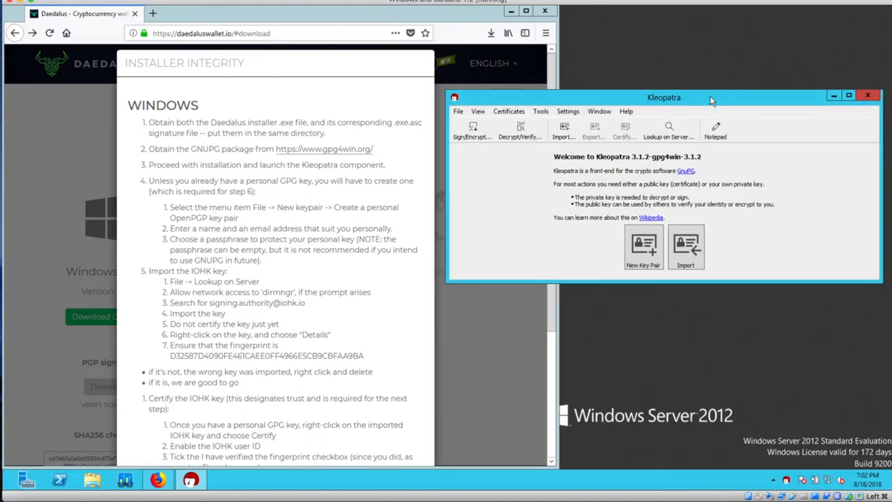
pyautogui.moveTo(312, 198)
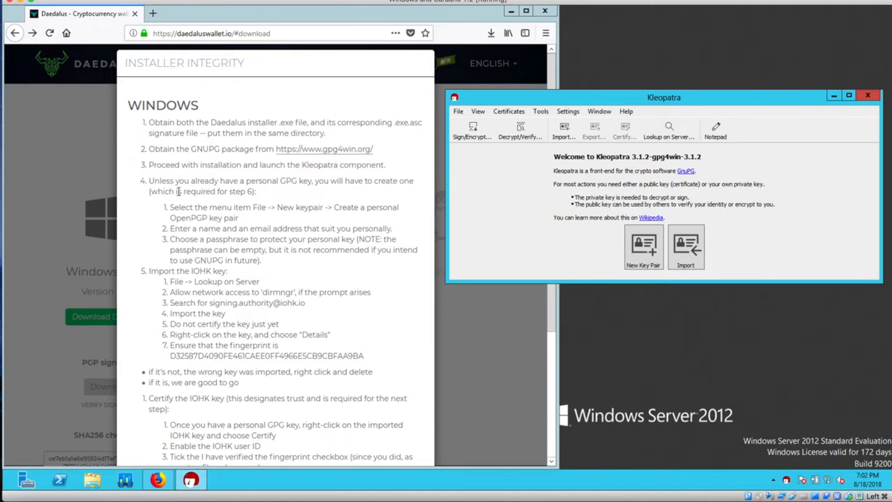
pyautogui.moveTo(642, 103)
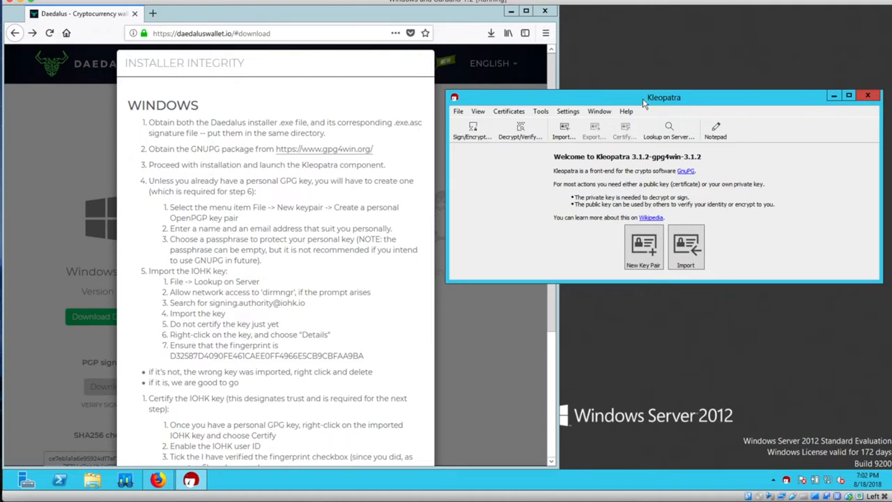
pyautogui.moveTo(156, 202)
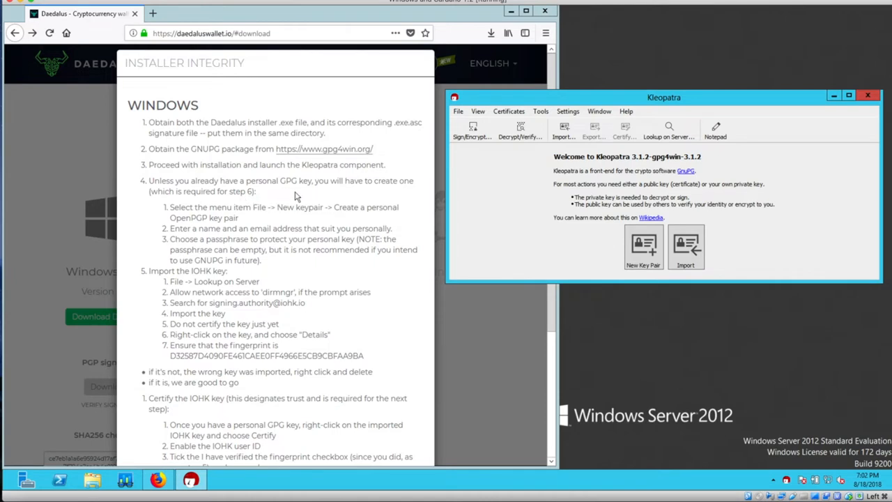
pyautogui.moveTo(397, 194)
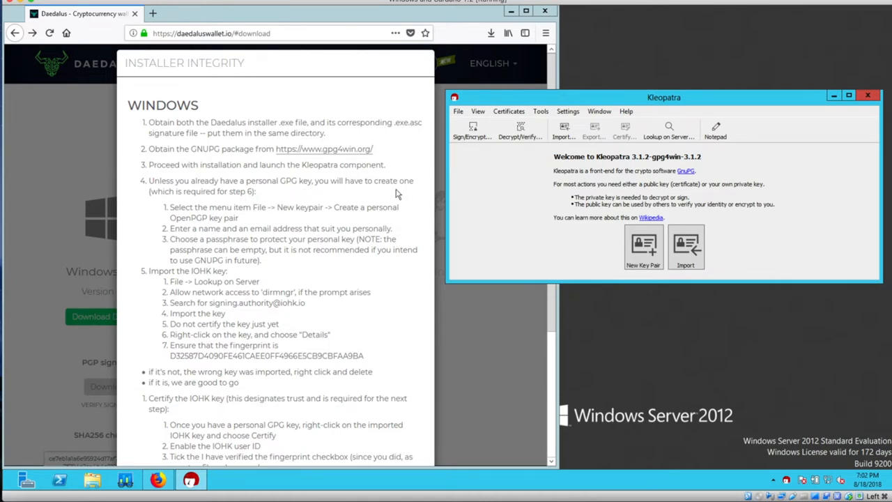
pyautogui.moveTo(212, 203)
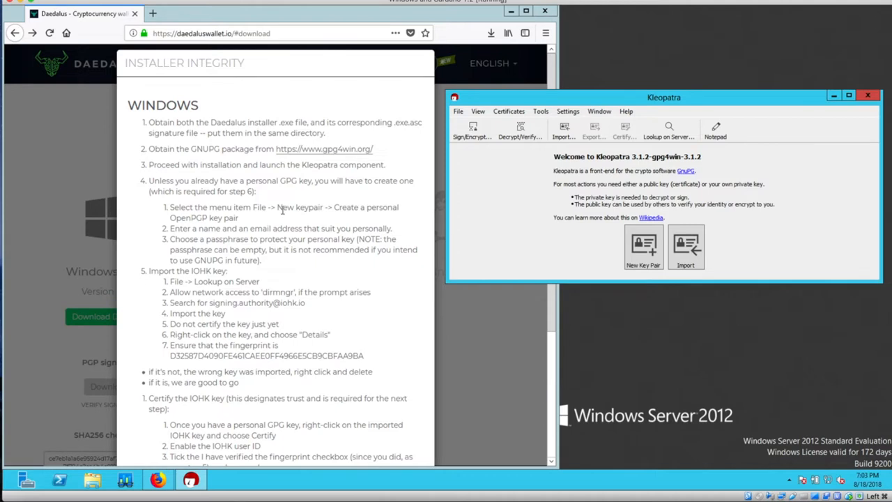
pyautogui.moveTo(232, 230)
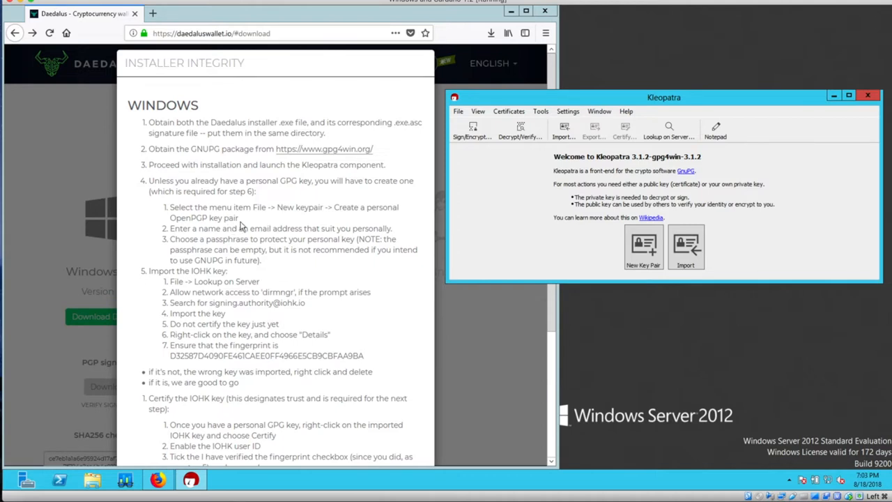
pyautogui.click(457, 112)
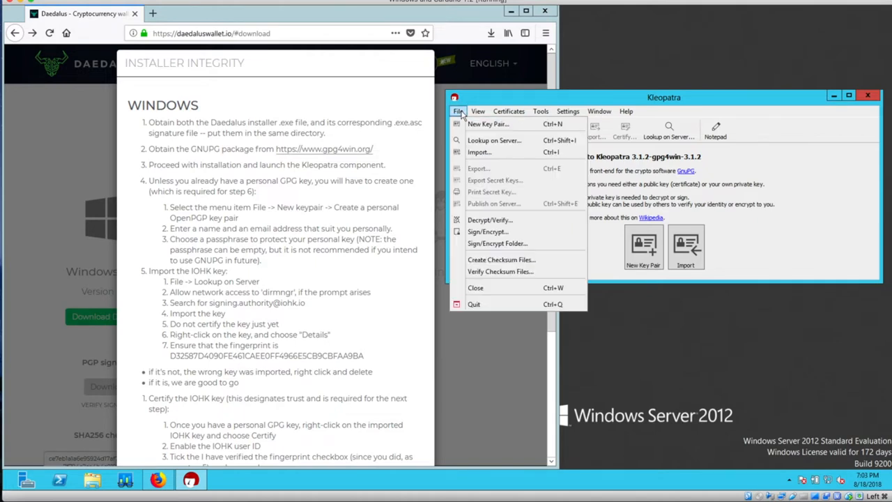
pyautogui.click(488, 122)
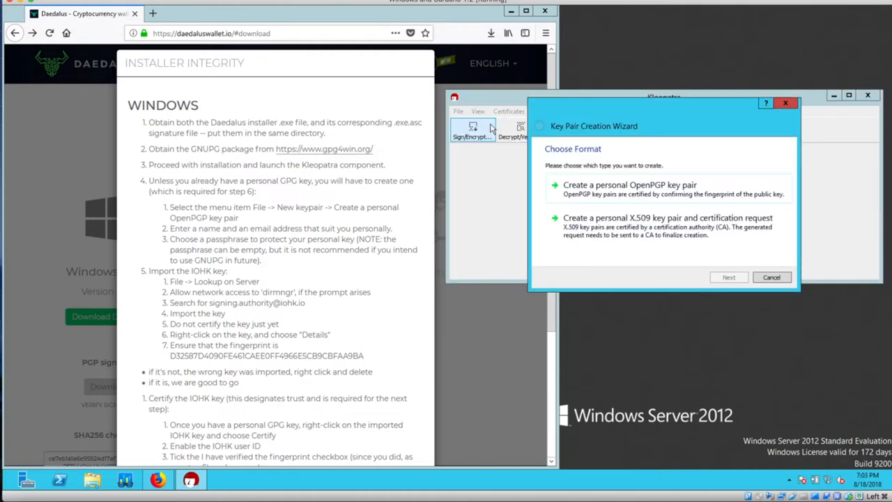
pyautogui.click(627, 190)
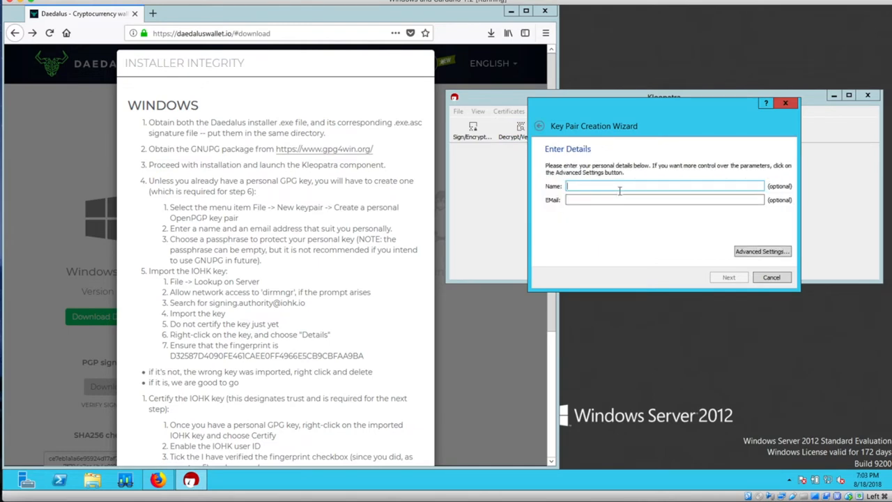
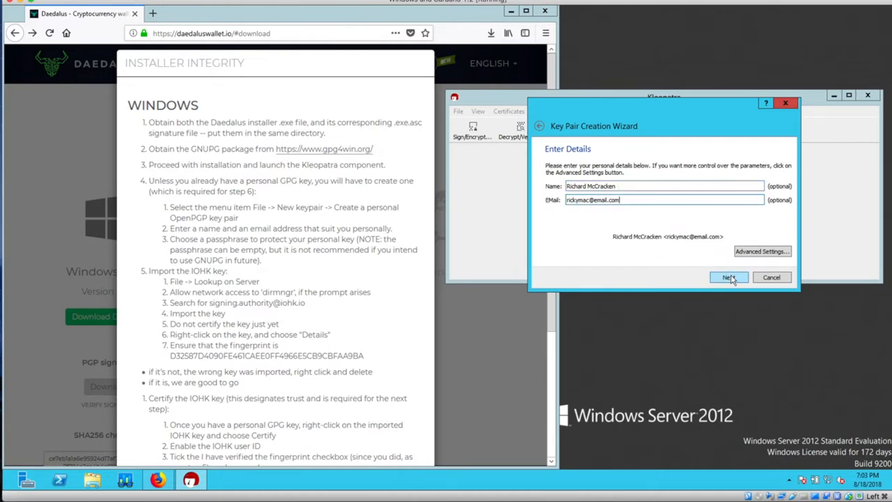
pyautogui.click(727, 276)
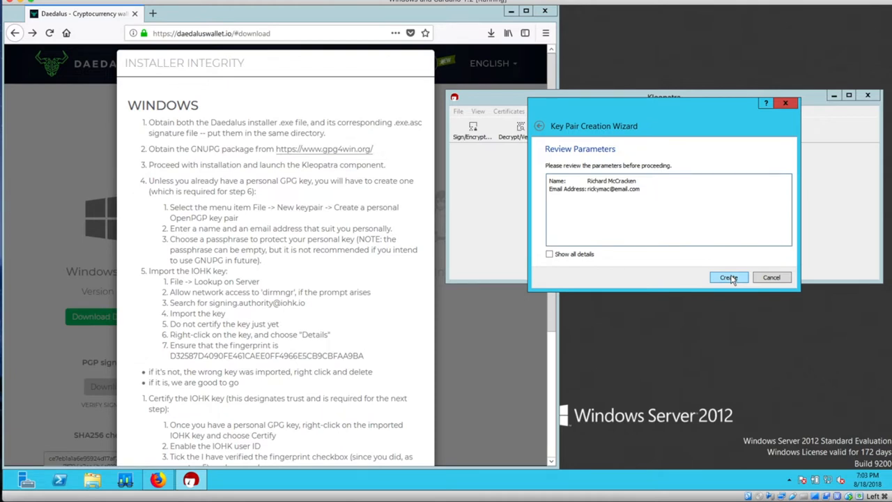
pyautogui.click(729, 277)
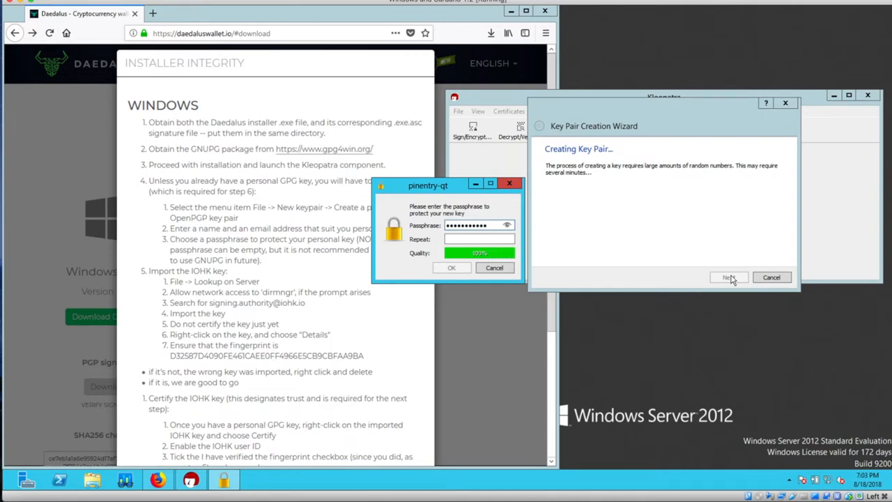
# - Enter and repeat the passphrase so the new key pair finishes generating
pyautogui.click(479, 238)
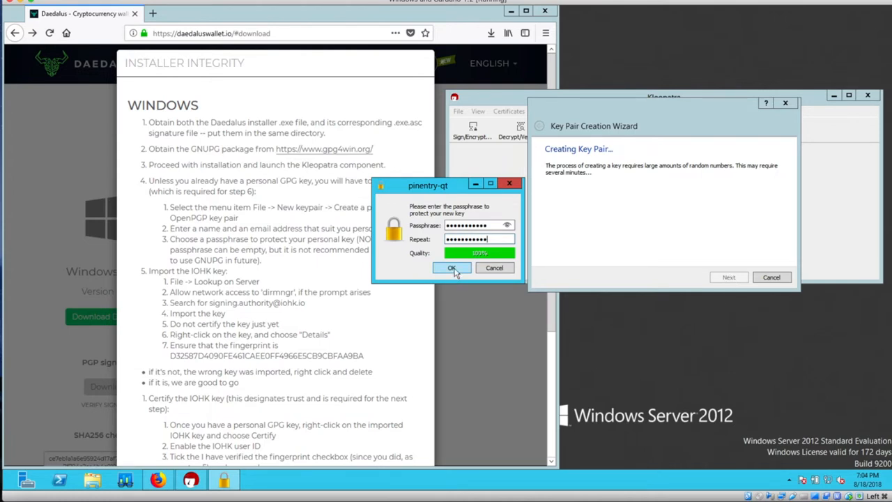
pyautogui.click(452, 268)
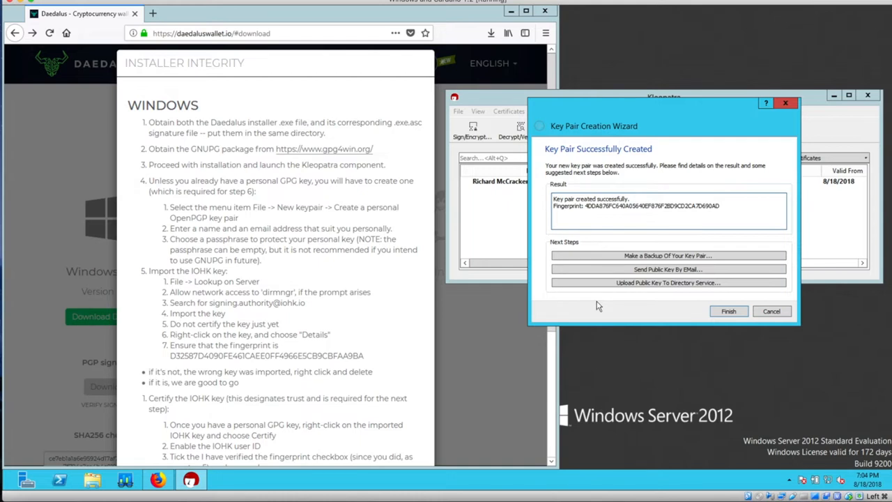
pyautogui.moveTo(382, 265)
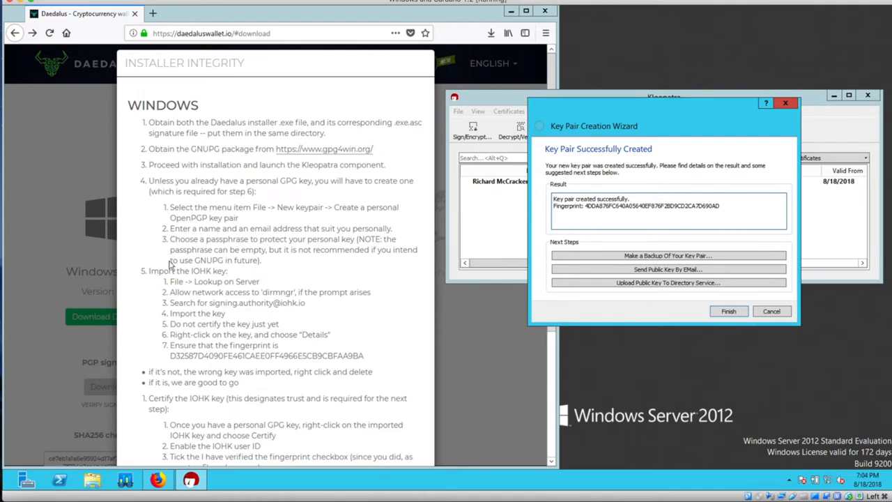
pyautogui.moveTo(158, 285)
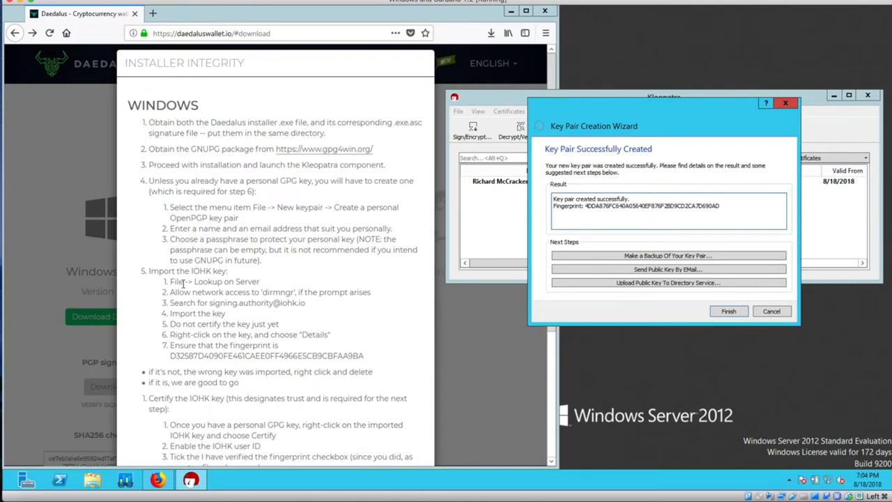
pyautogui.moveTo(220, 284)
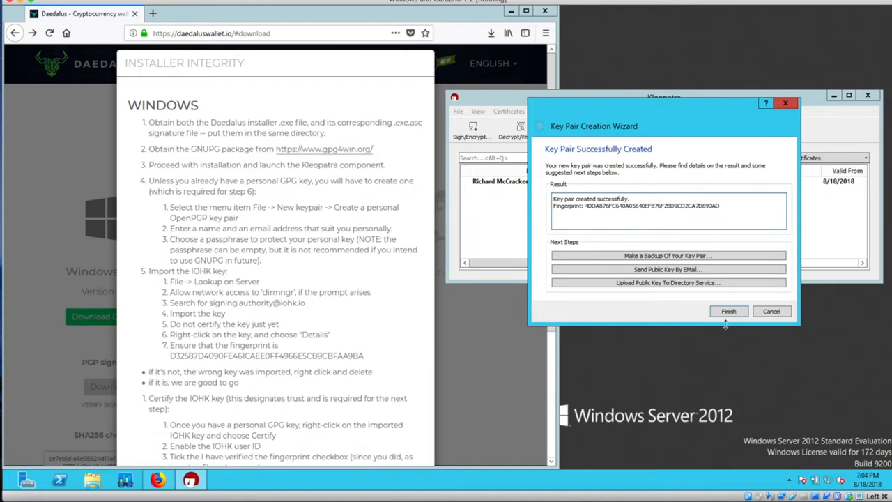
pyautogui.moveTo(713, 293)
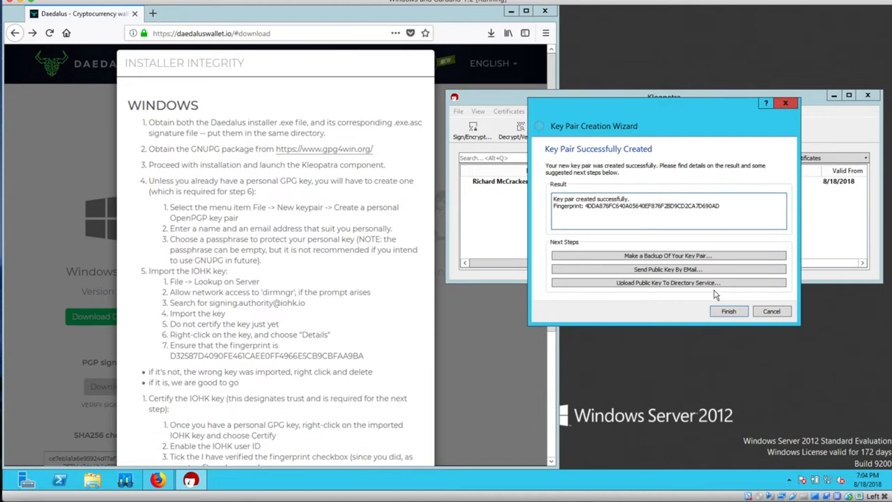
# - Finish the Key Pair Successfully Created wizard to show the new certified certificate
pyautogui.click(728, 311)
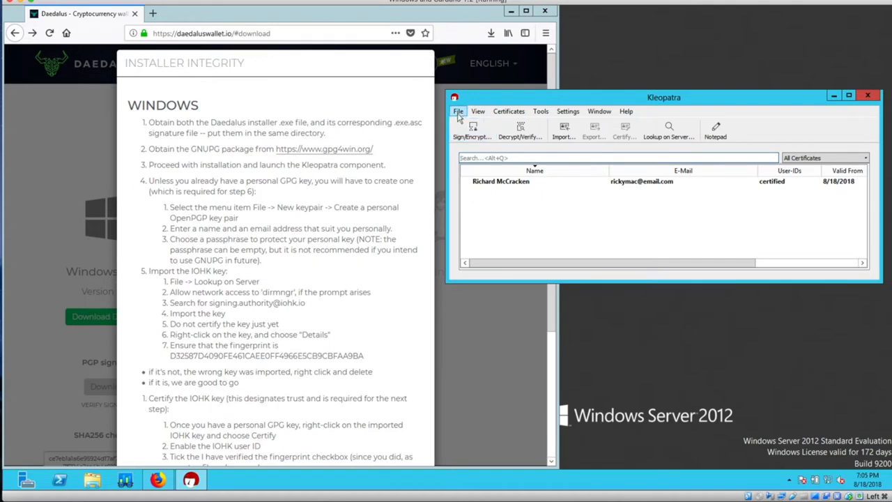
pyautogui.click(458, 111)
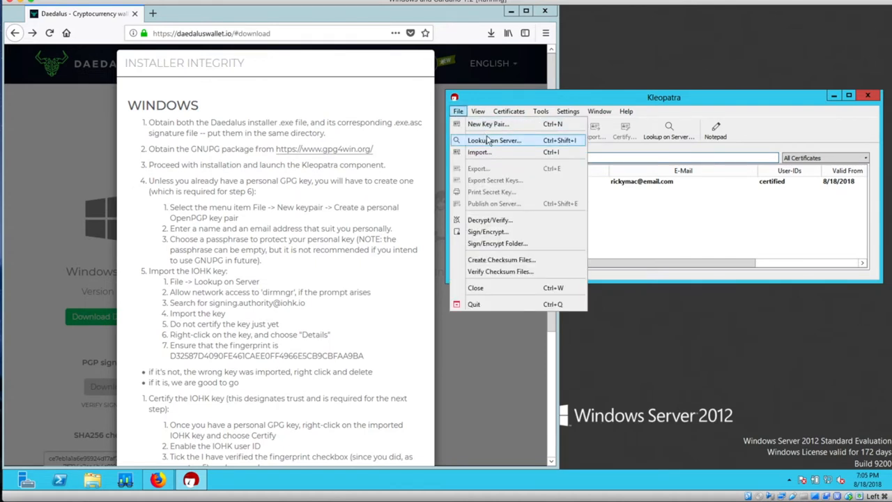
pyautogui.click(493, 139)
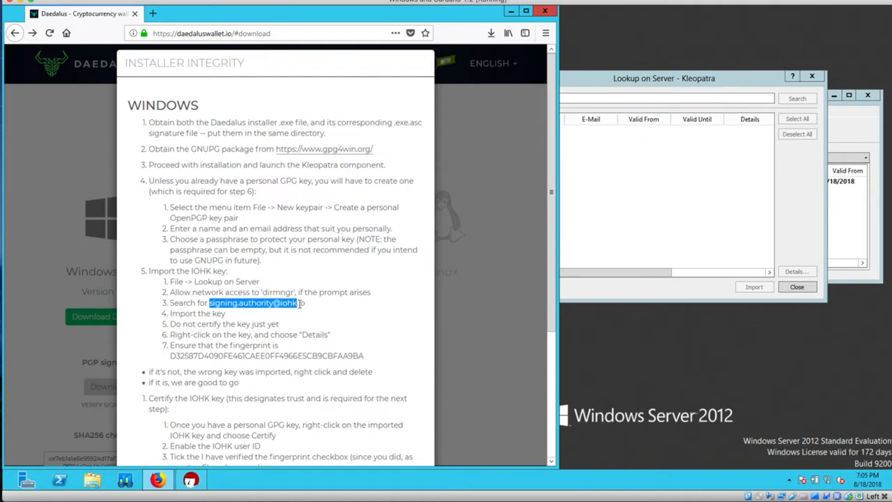
pyautogui.rightClick(299, 303)
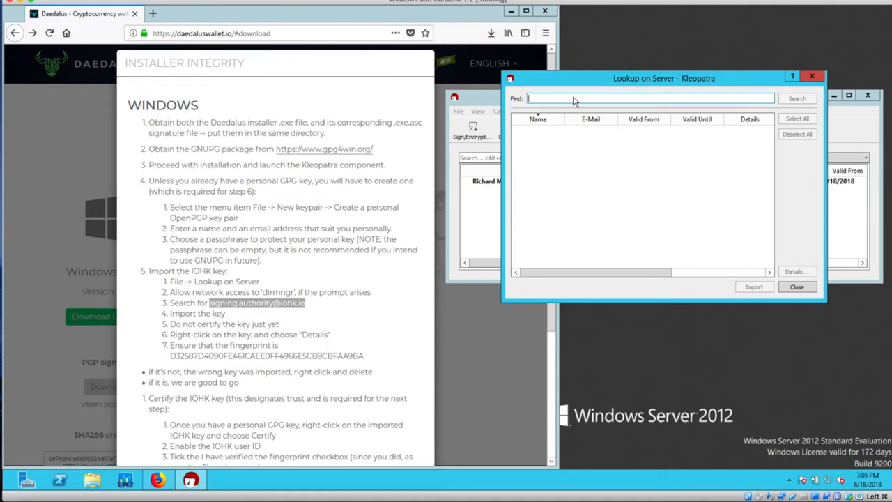
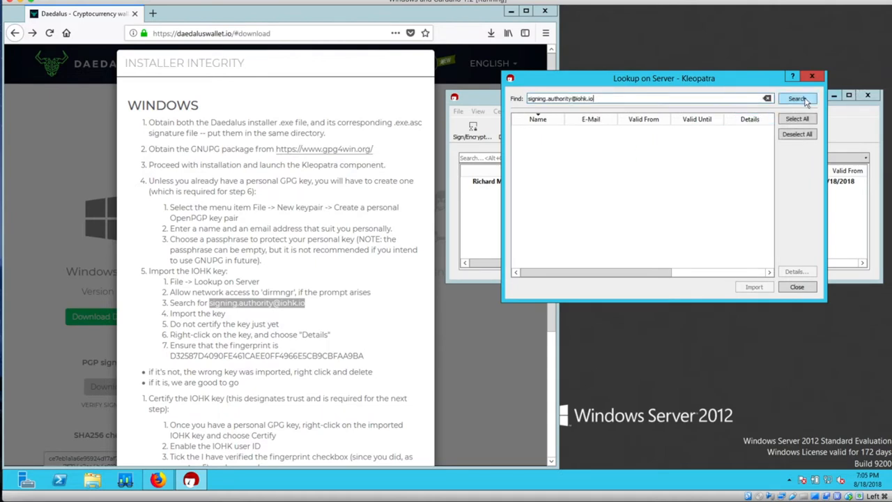
pyautogui.click(797, 98)
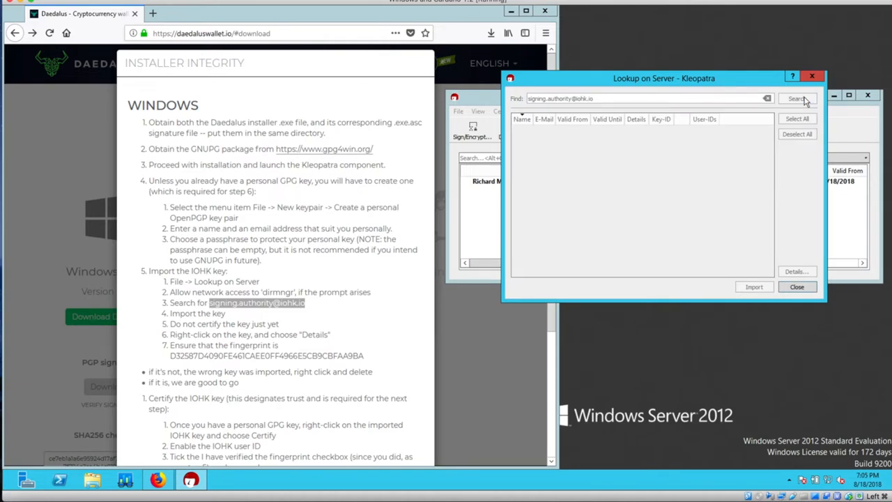
pyautogui.click(797, 89)
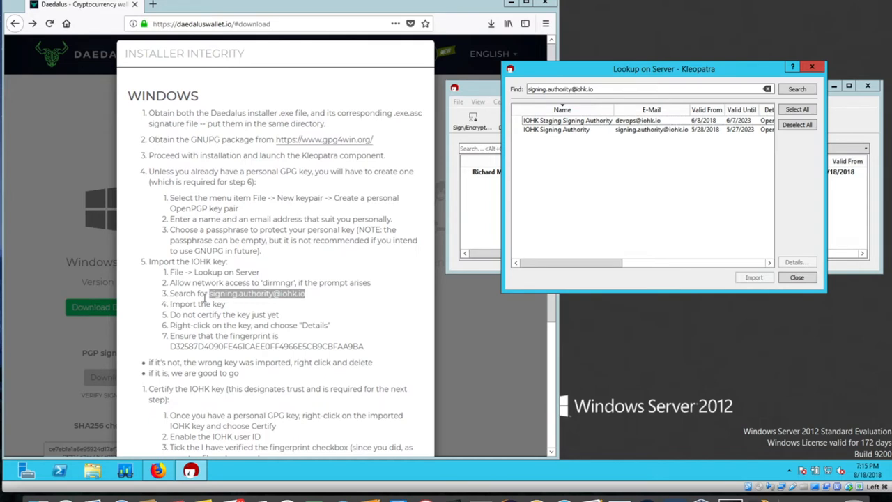
pyautogui.moveTo(630, 142)
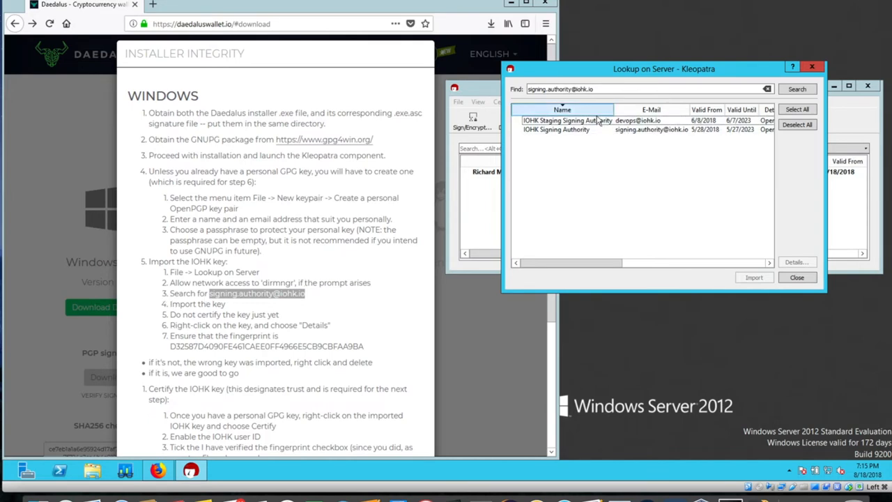
# - Import the IOHK Signing Authority result (not the Staging one) from the server lookup
pyautogui.click(565, 120)
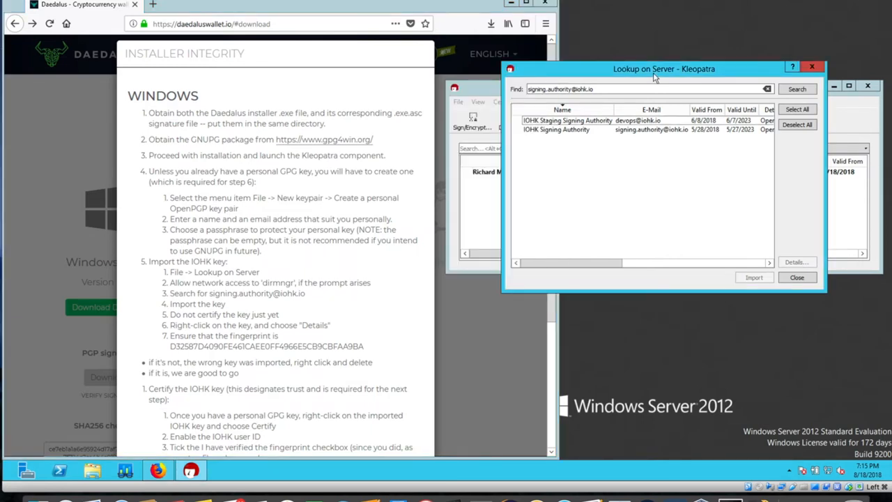
pyautogui.click(565, 120)
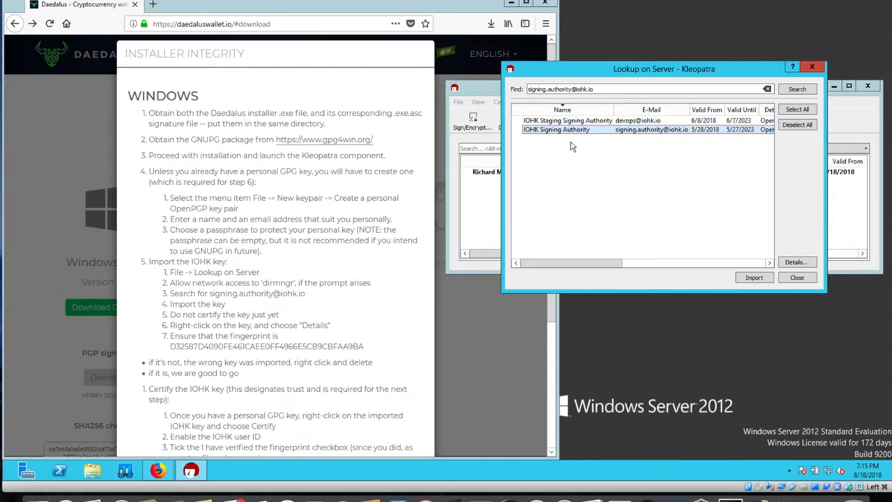
pyautogui.moveTo(697, 129)
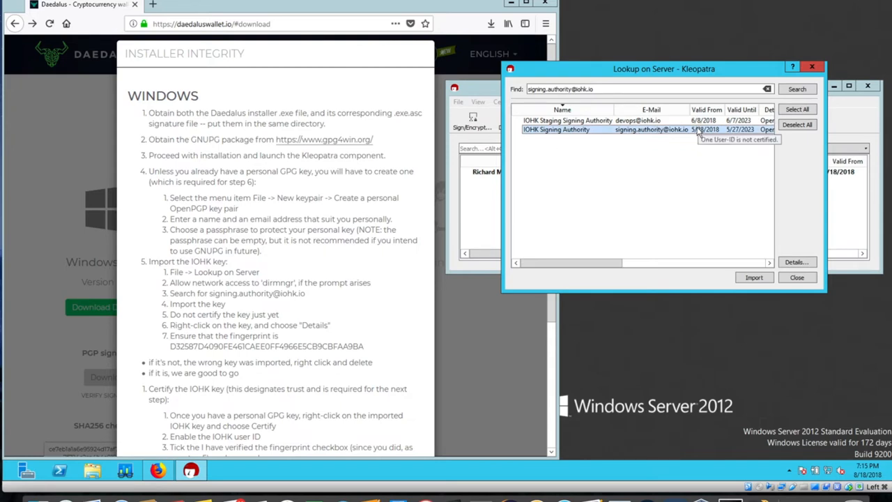
pyautogui.moveTo(754, 277)
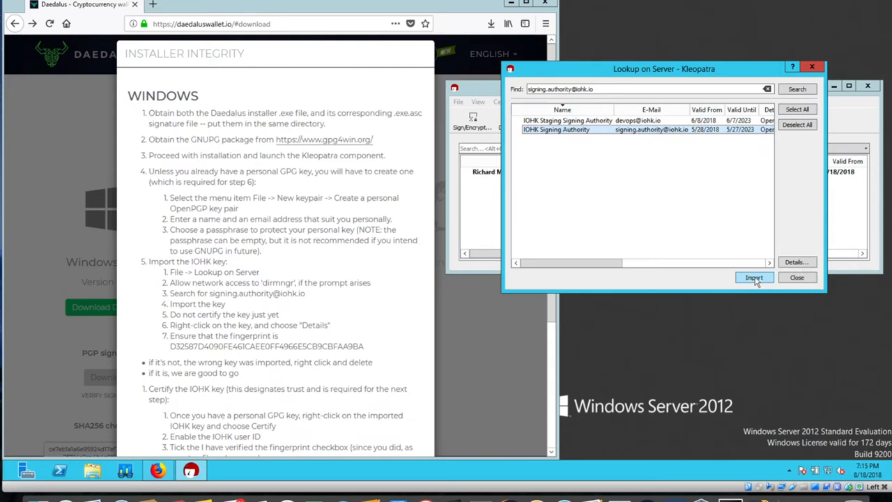
pyautogui.click(753, 278)
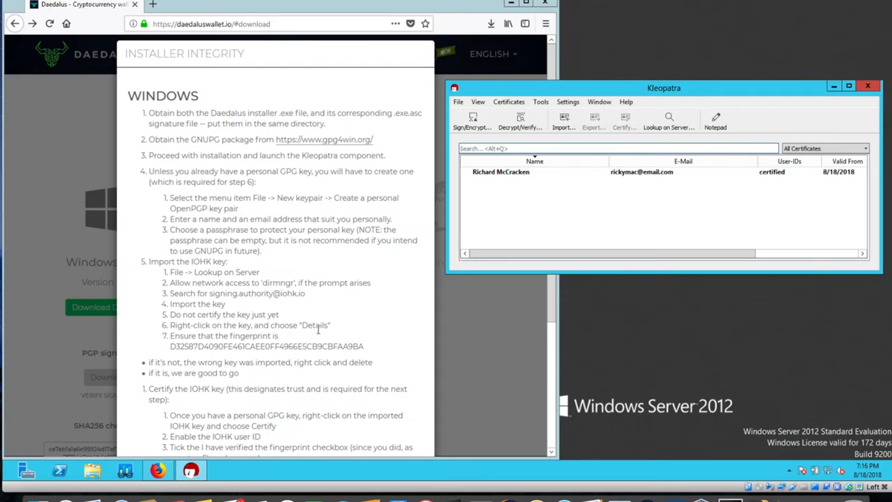
pyautogui.moveTo(159, 347)
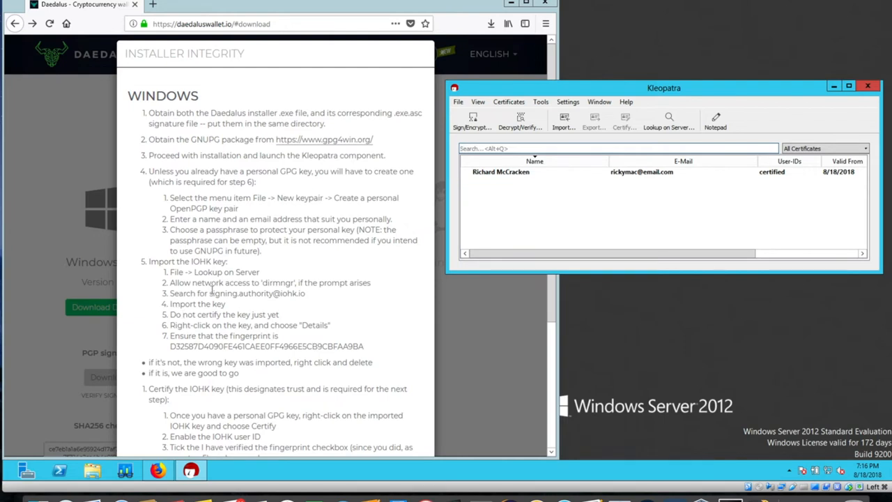
pyautogui.click(627, 171)
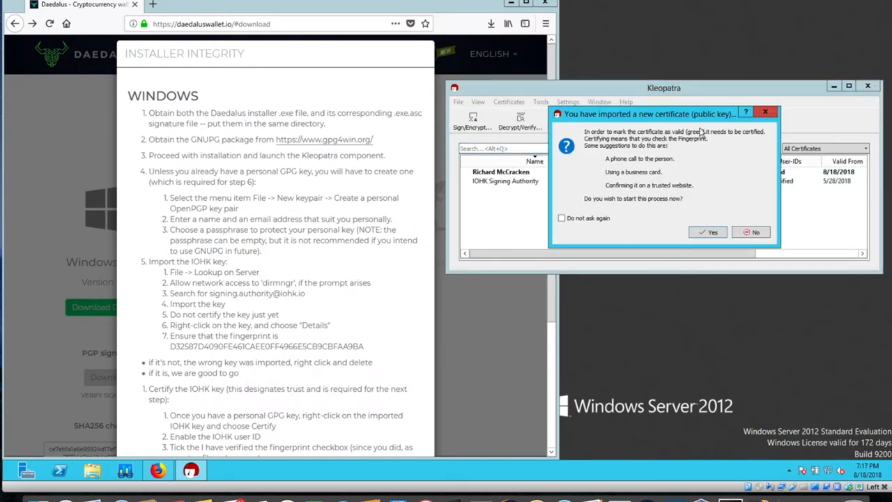
pyautogui.moveTo(683, 173)
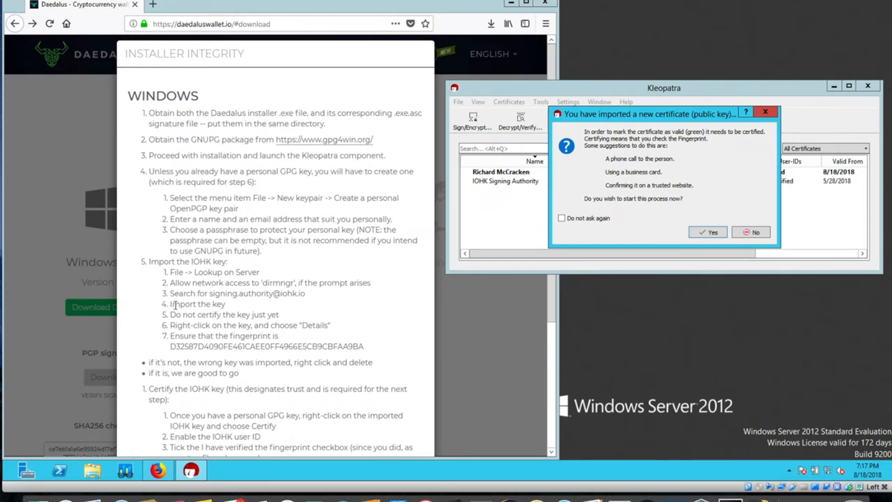
pyautogui.moveTo(198, 306)
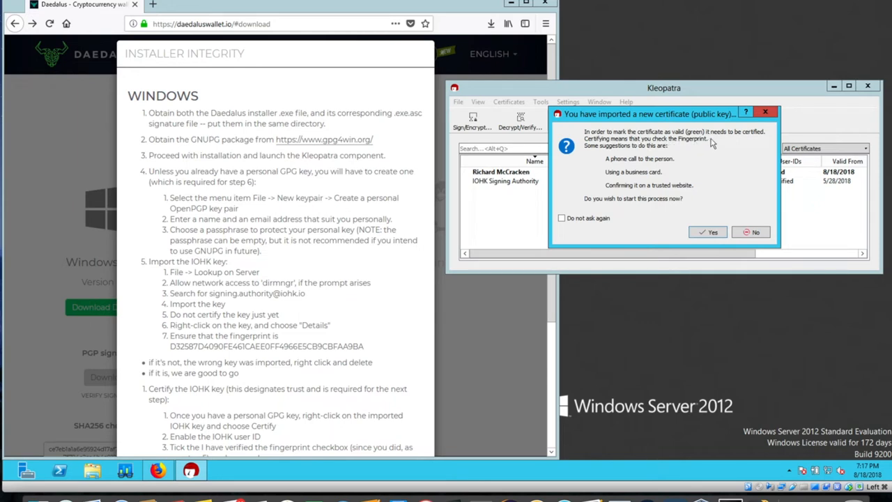
pyautogui.moveTo(625, 150)
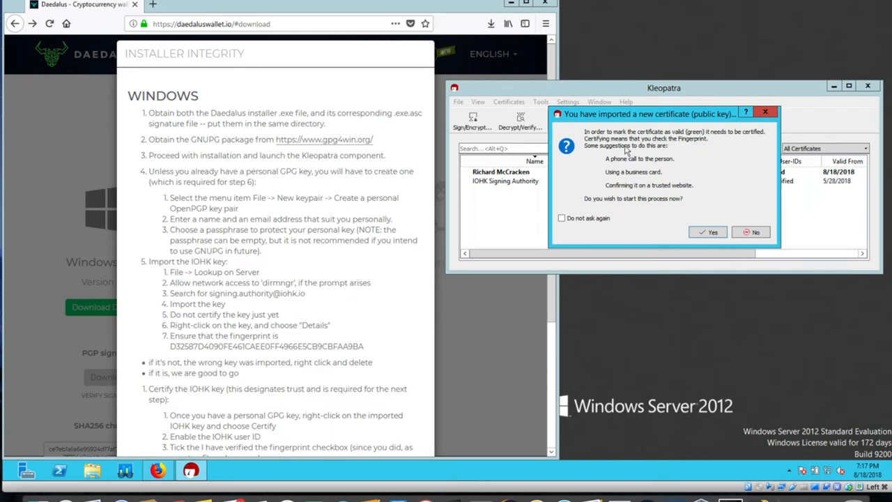
pyautogui.moveTo(614, 159)
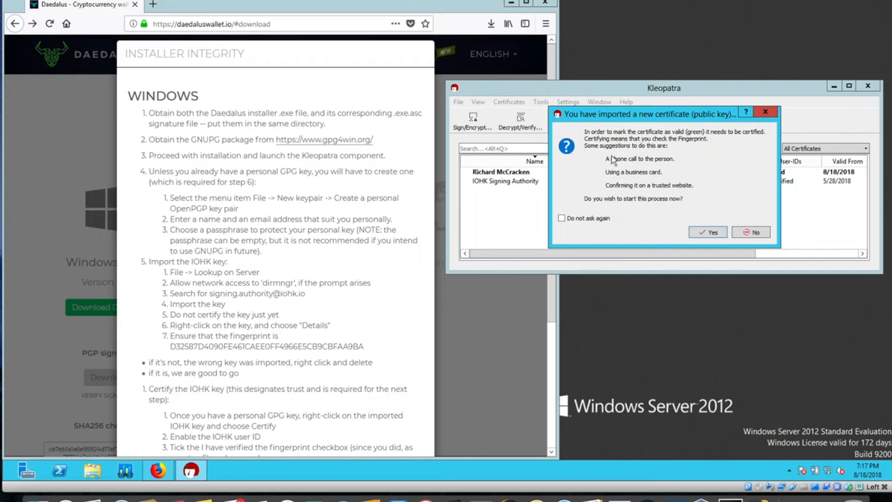
pyautogui.moveTo(641, 175)
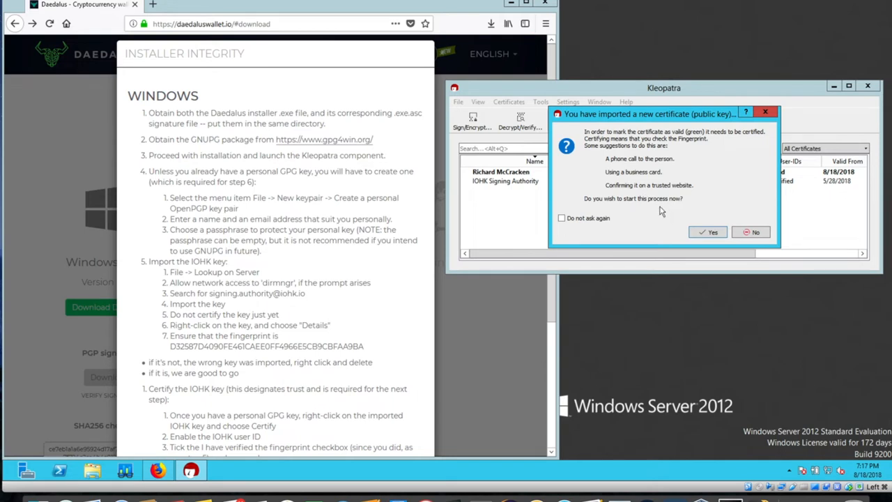
pyautogui.moveTo(169, 342)
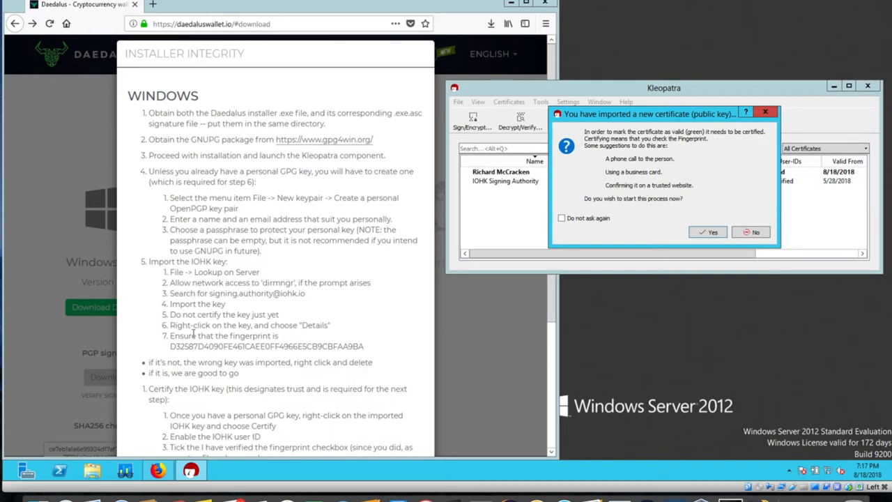
pyautogui.moveTo(265, 336)
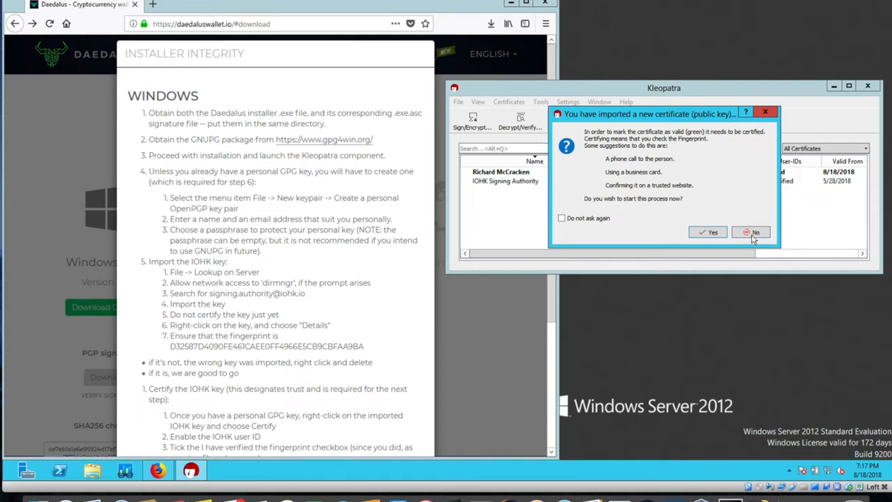
# - Decline the certify prompt and show the IOHK Signing Authority certificate details with its fingerprint
pyautogui.click(751, 231)
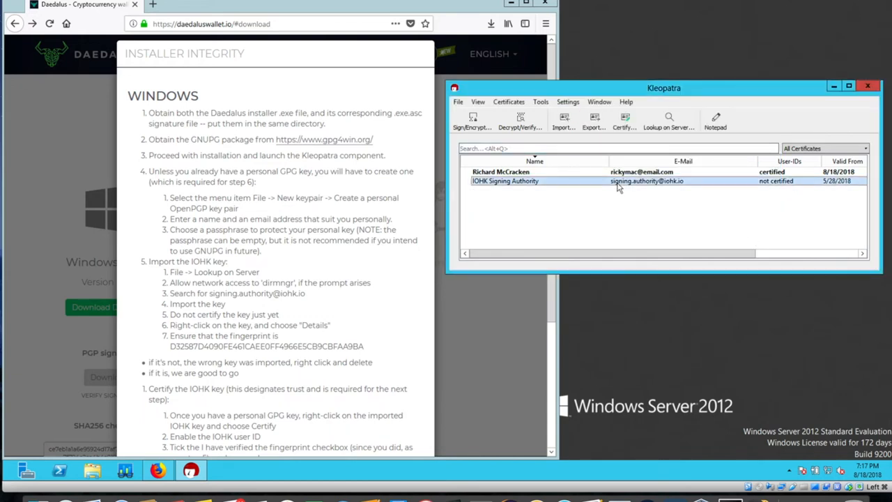
pyautogui.rightClick(505, 181)
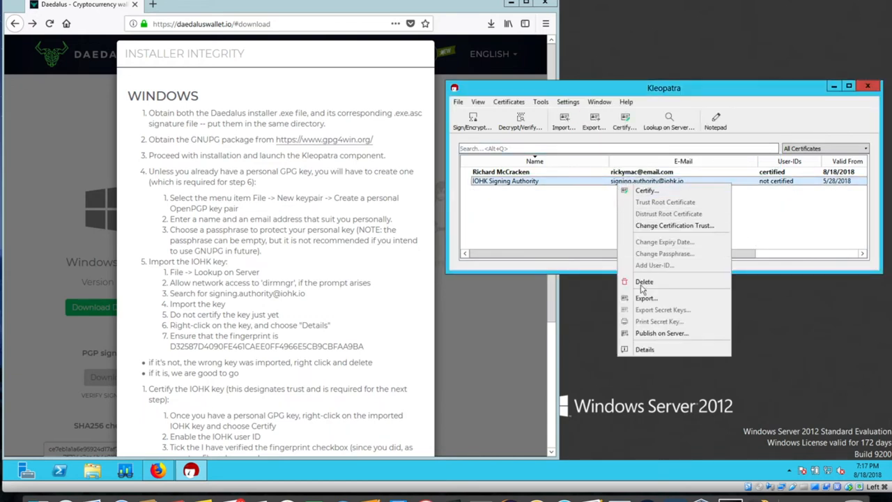
pyautogui.click(643, 348)
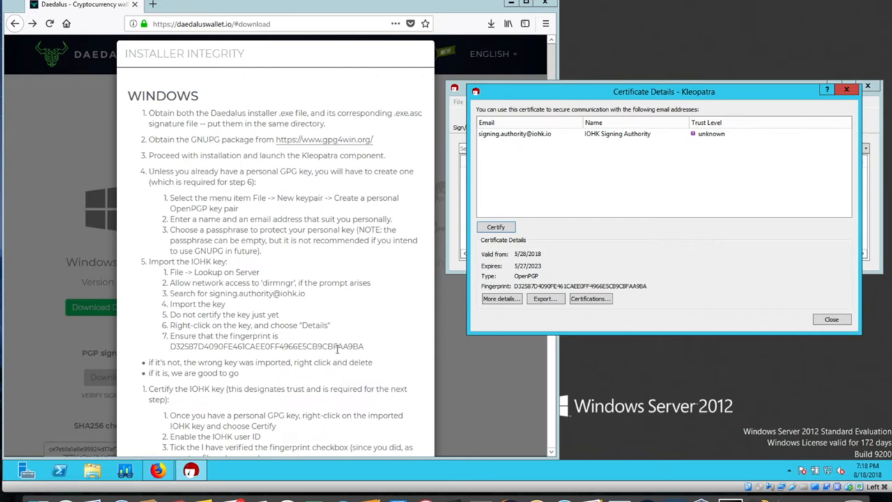
pyautogui.moveTo(546, 315)
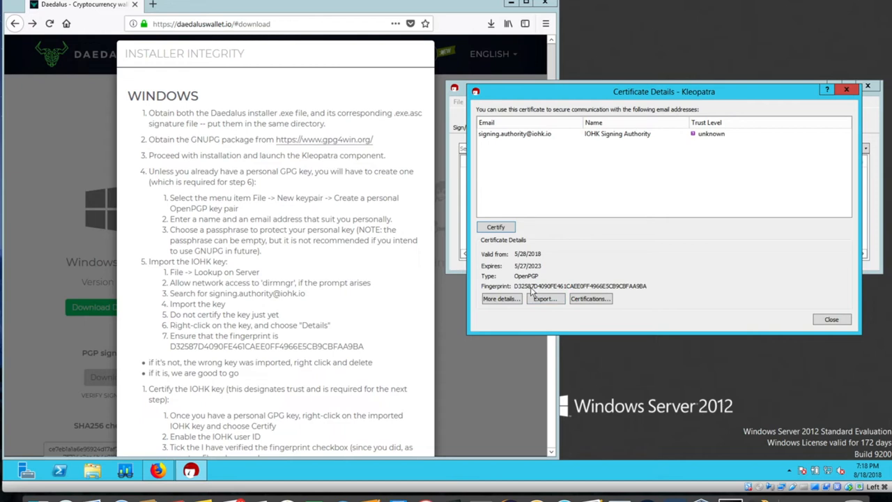
pyautogui.moveTo(628, 292)
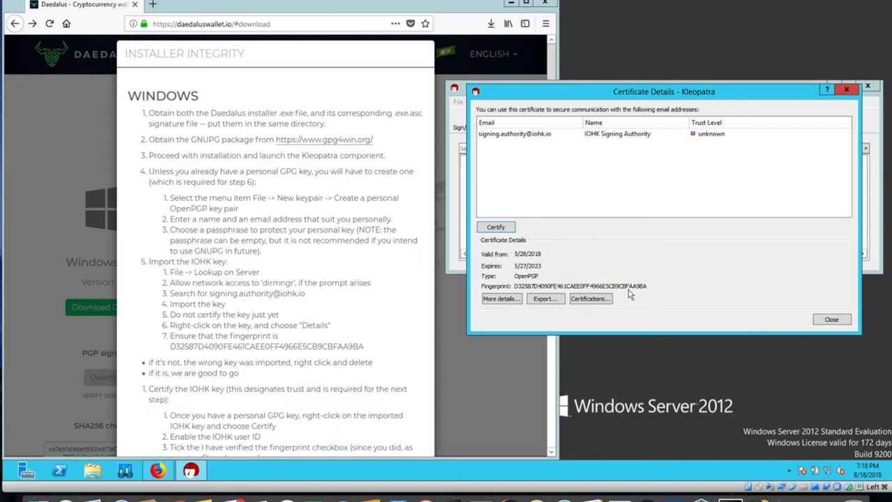
pyautogui.moveTo(648, 292)
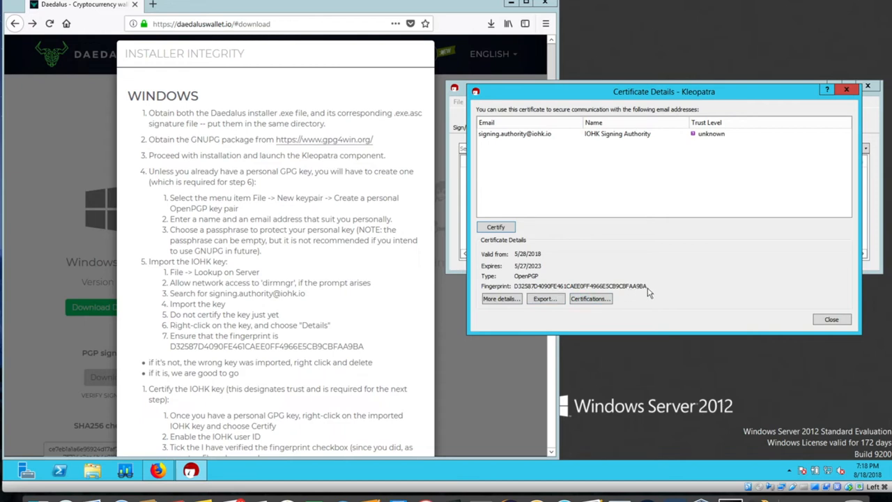
pyautogui.moveTo(240, 405)
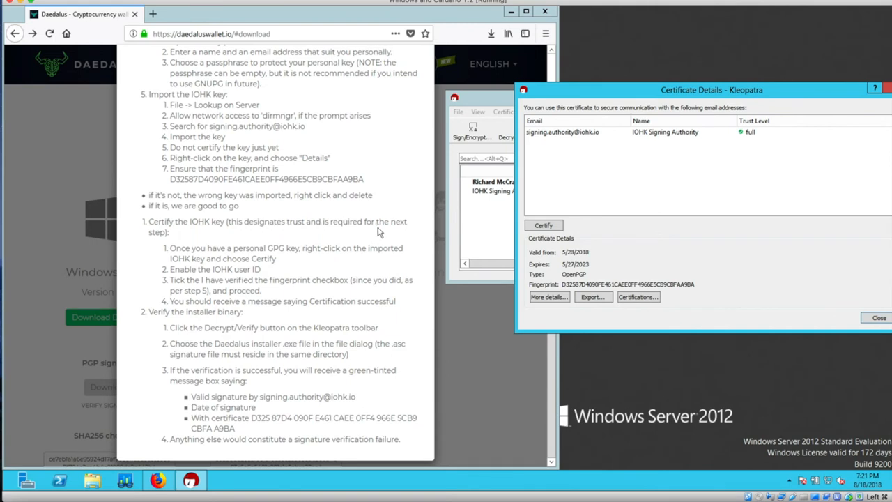
pyautogui.moveTo(167, 264)
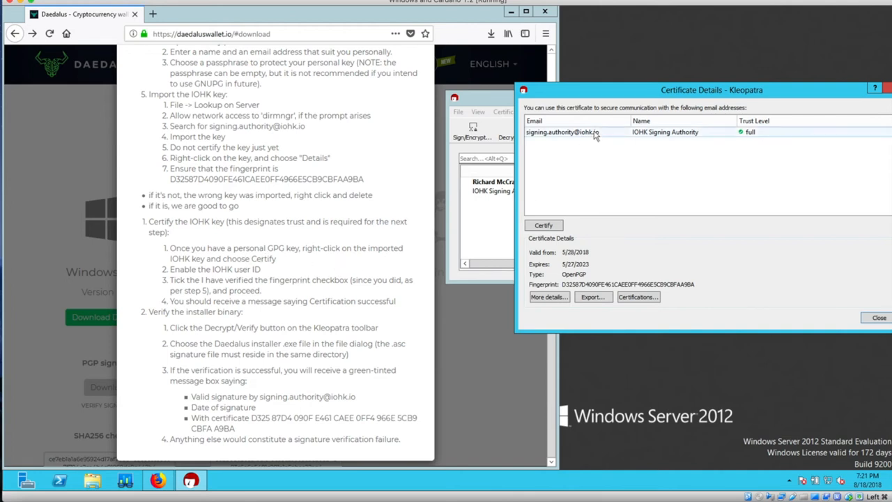
# - Certify the IOHK Signing Authority user ID for myself only, with the fingerprint marked as verified
pyautogui.click(543, 224)
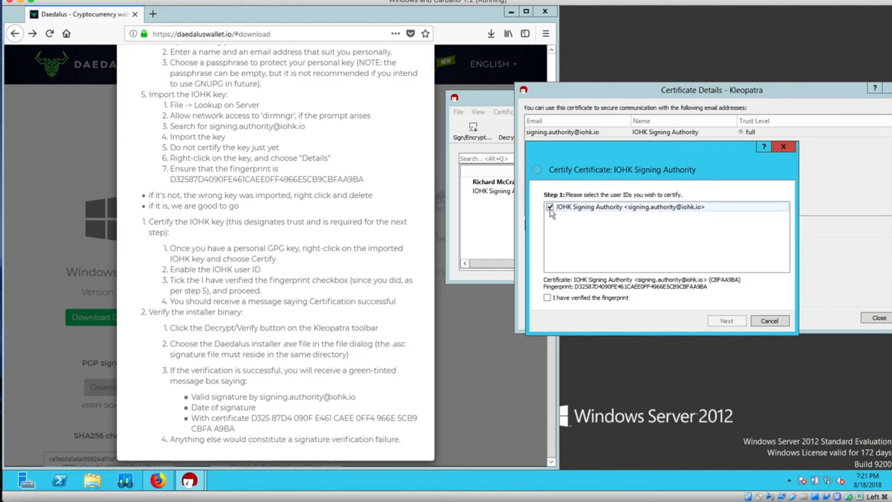
pyautogui.click(549, 206)
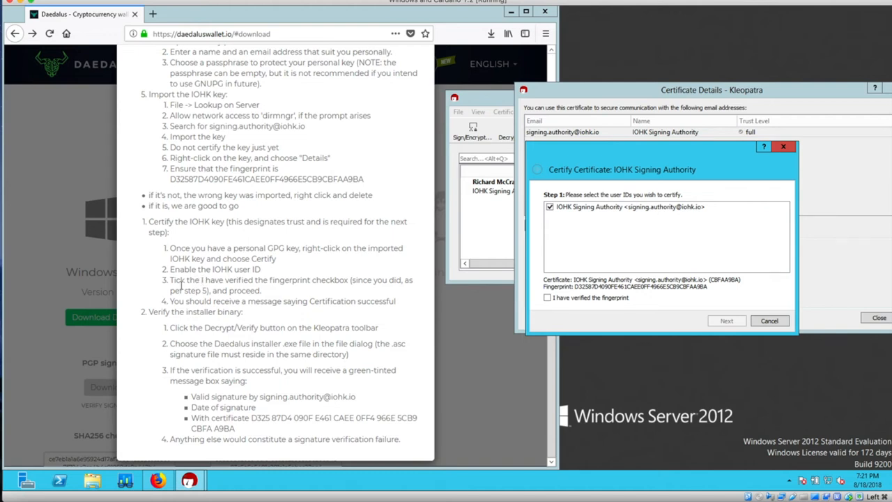
pyautogui.moveTo(166, 294)
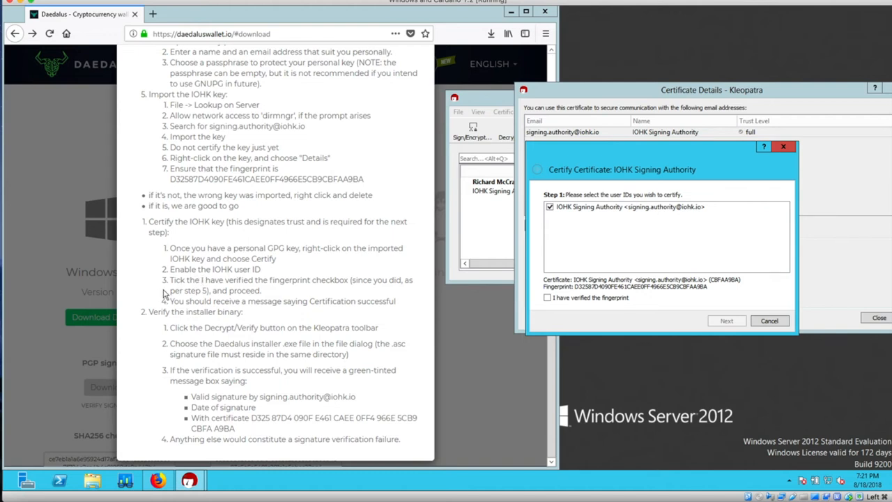
pyautogui.moveTo(279, 299)
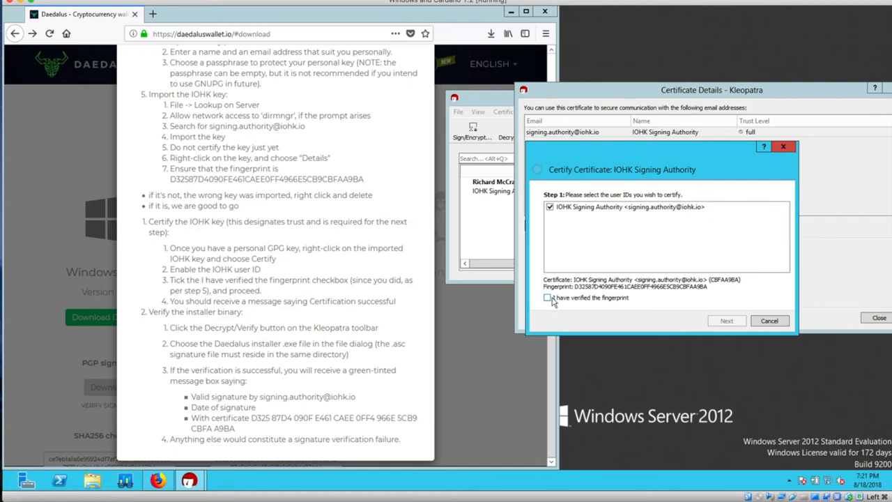
pyautogui.click(726, 320)
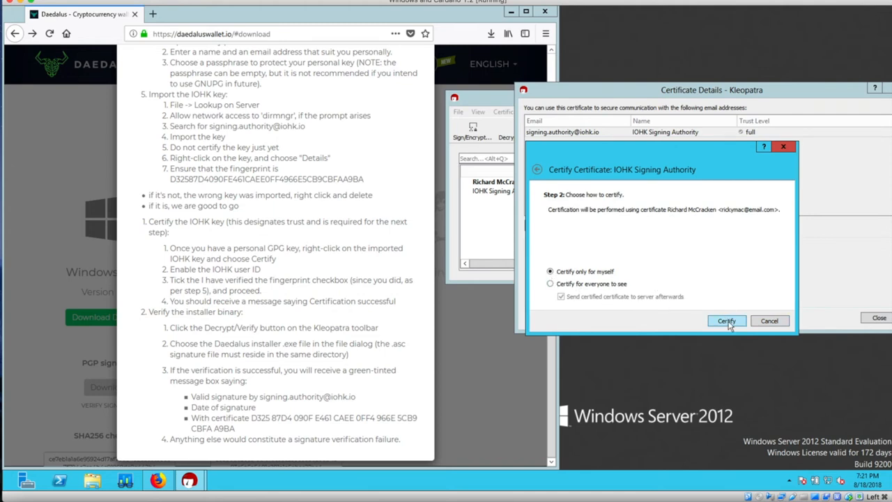
pyautogui.click(726, 320)
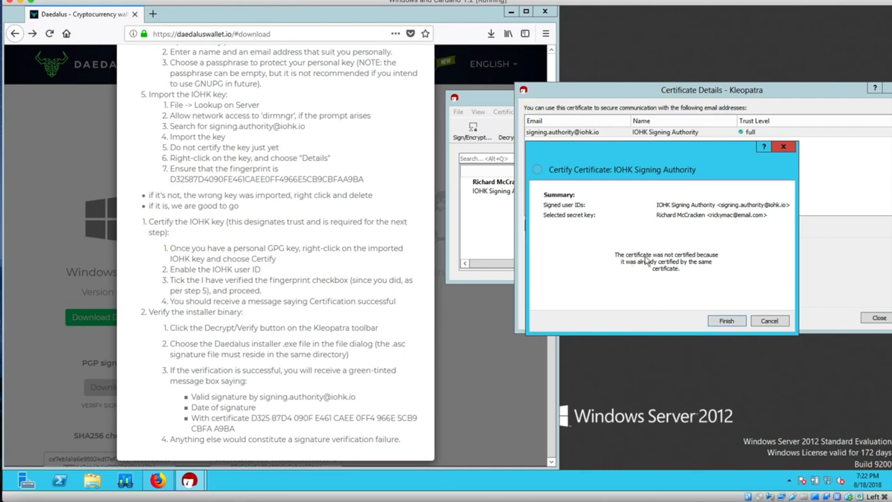
pyautogui.moveTo(640, 264)
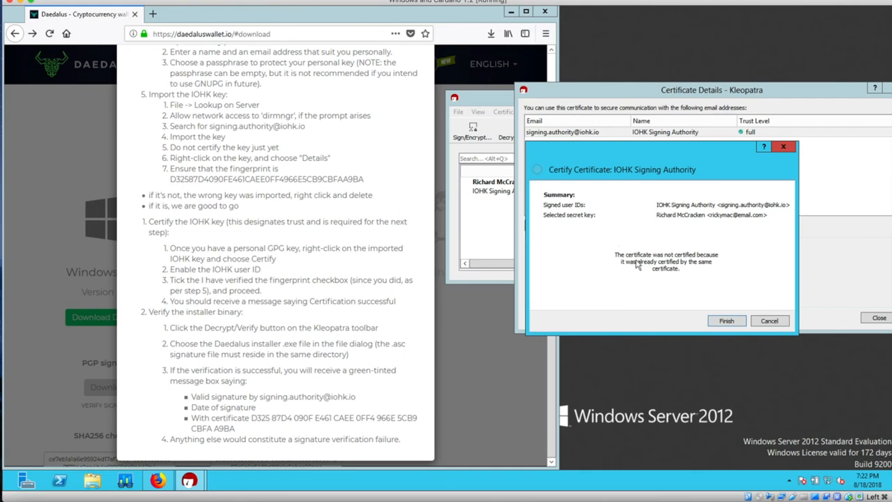
pyautogui.moveTo(708, 270)
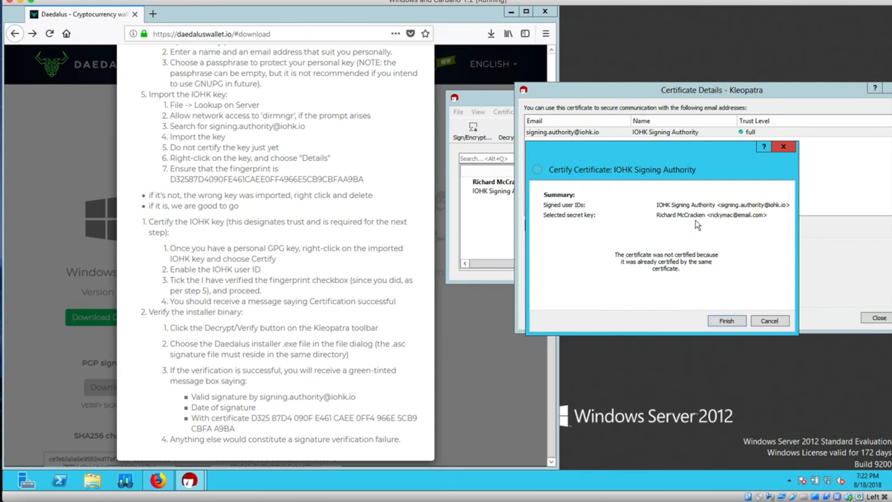
pyautogui.moveTo(680, 277)
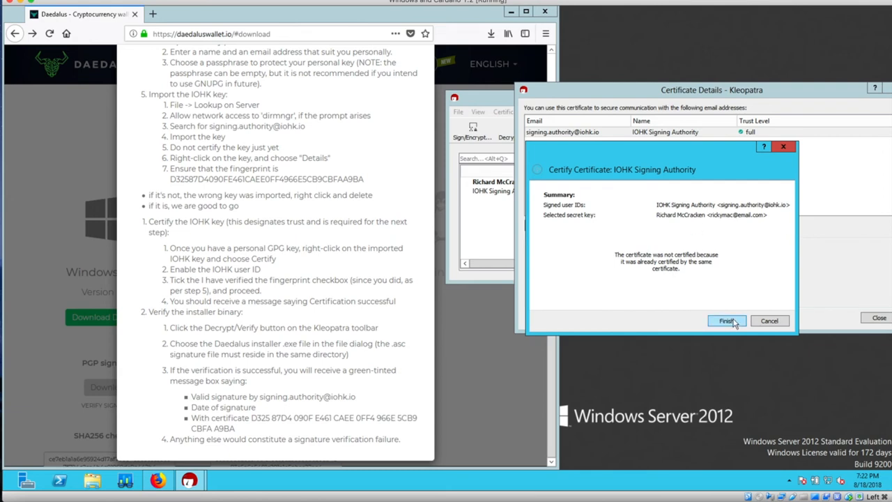
pyautogui.click(726, 321)
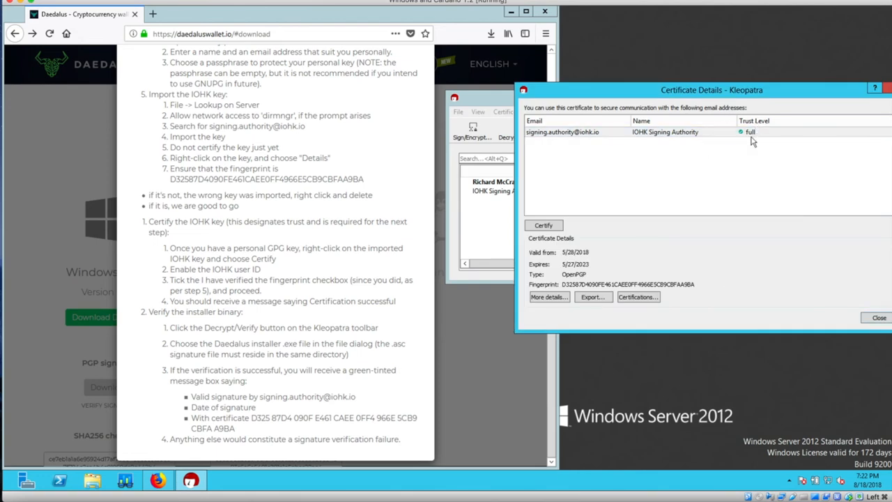
# - Close the Certificate Details window, leaving both certificates listed as certified
pyautogui.click(627, 131)
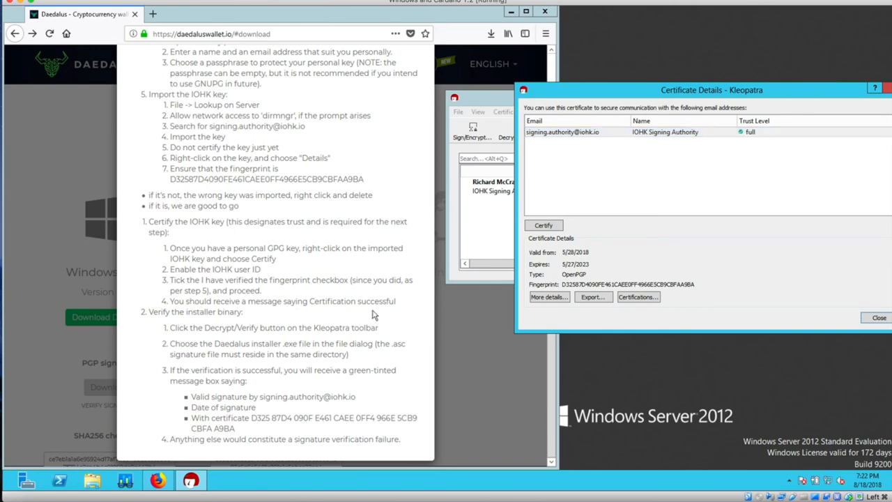
pyautogui.moveTo(395, 326)
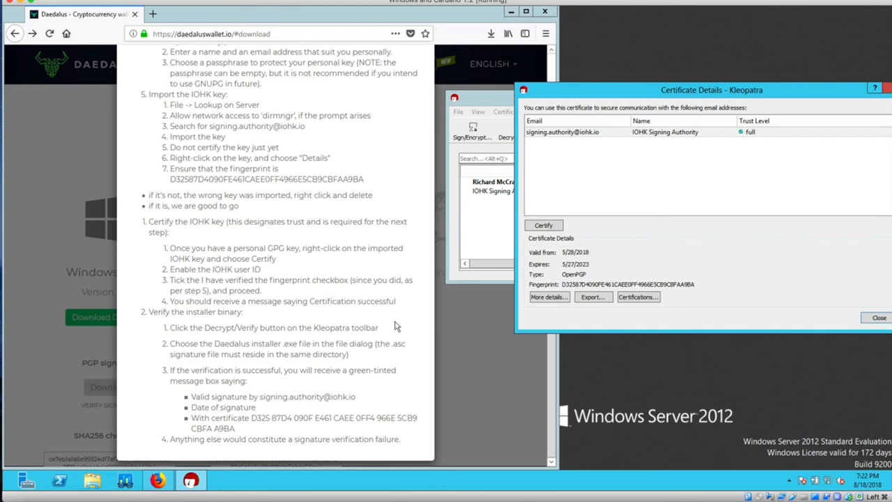
pyautogui.moveTo(181, 368)
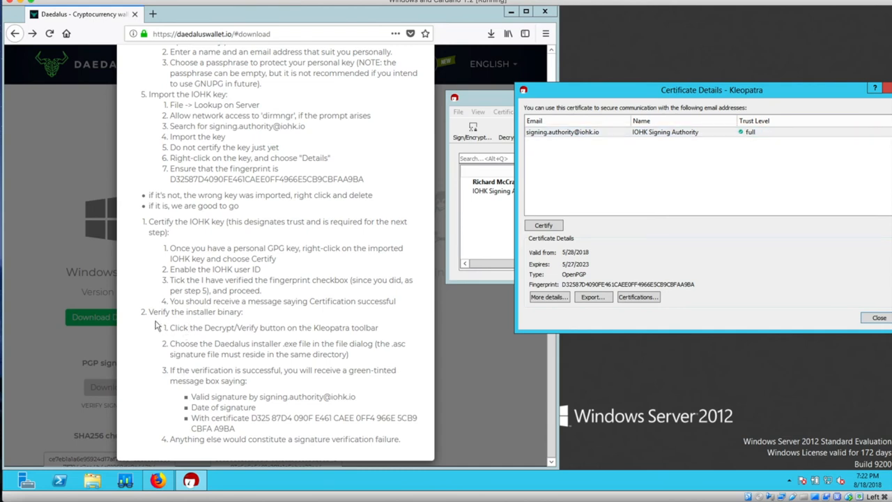
pyautogui.moveTo(244, 326)
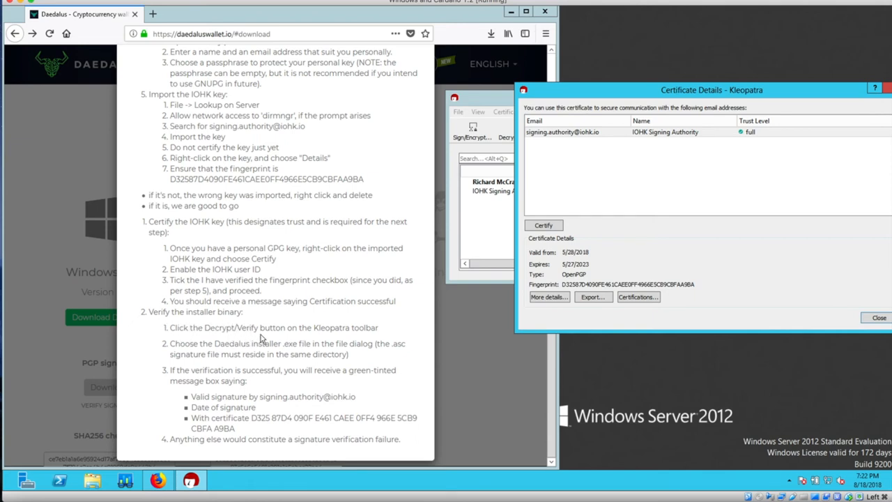
pyautogui.moveTo(368, 340)
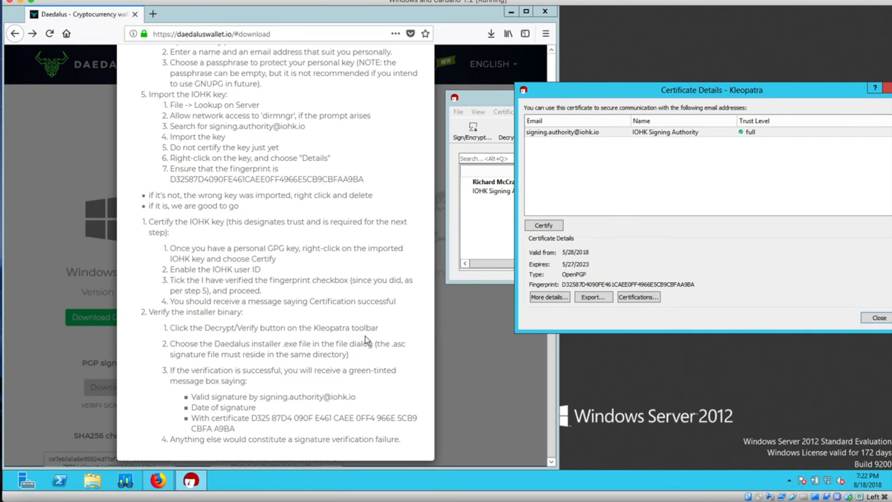
pyautogui.click(878, 318)
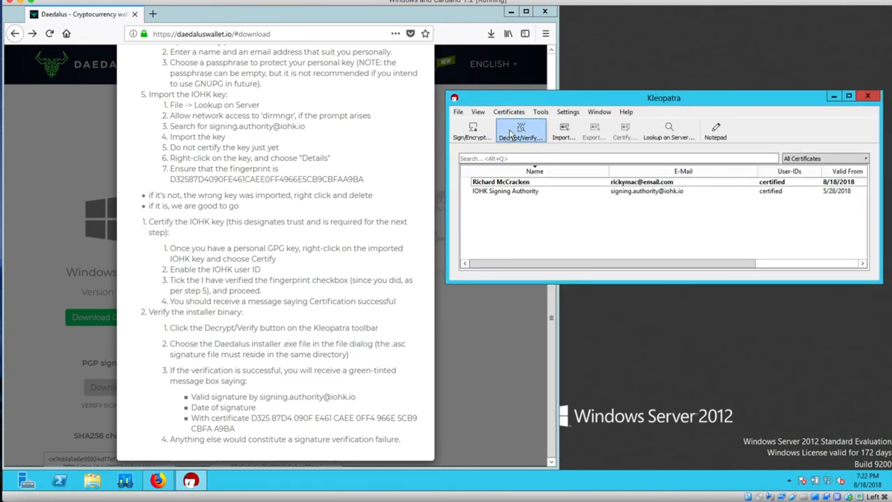
# - Start Decrypt/Verify on the Daedalus .exe.asc signature file
pyautogui.click(520, 131)
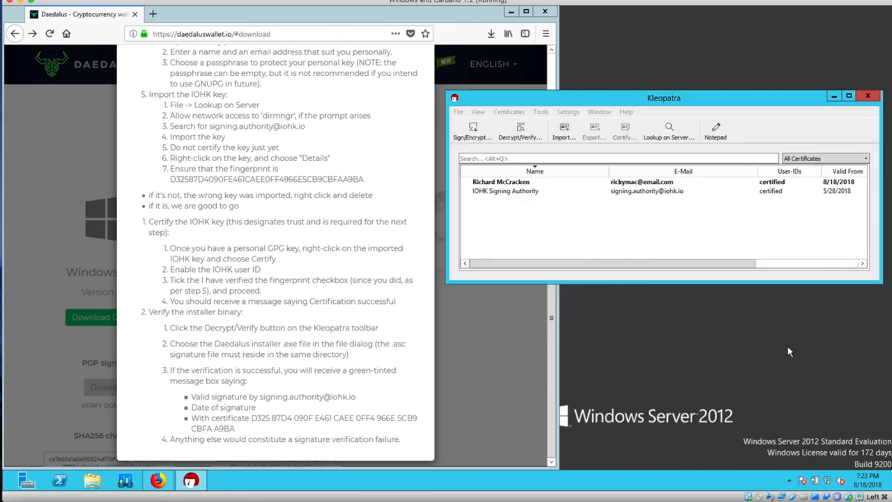
pyautogui.click(519, 131)
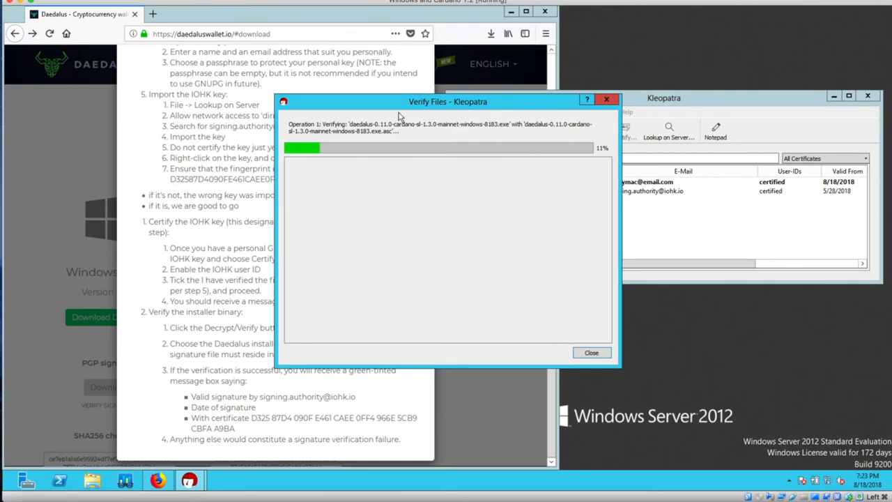
pyautogui.moveTo(443, 111)
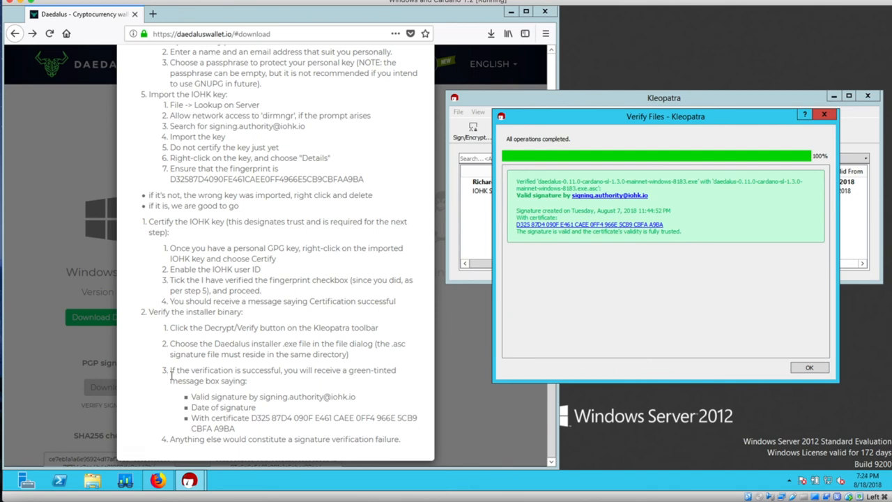
pyautogui.moveTo(331, 385)
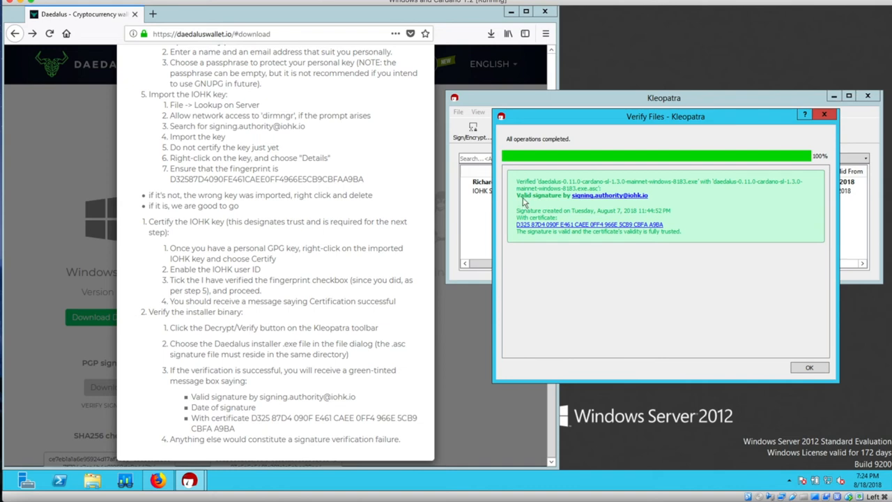
pyautogui.moveTo(643, 207)
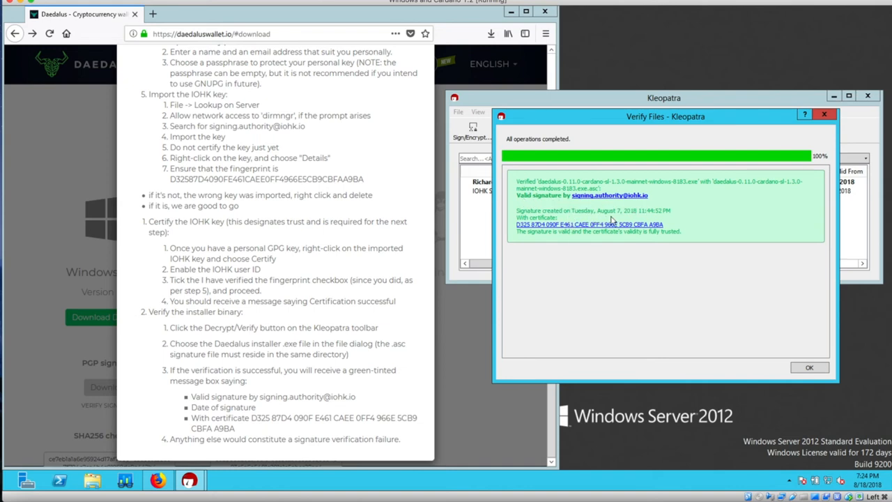
pyautogui.moveTo(549, 236)
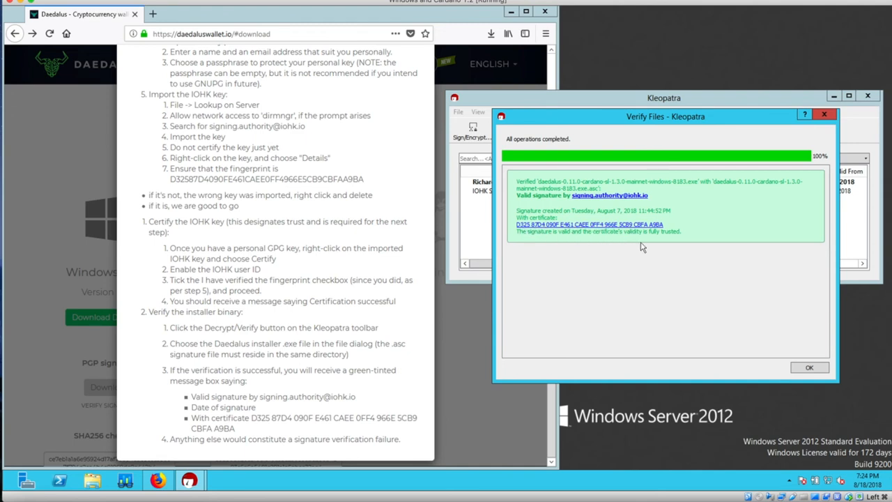
pyautogui.moveTo(713, 278)
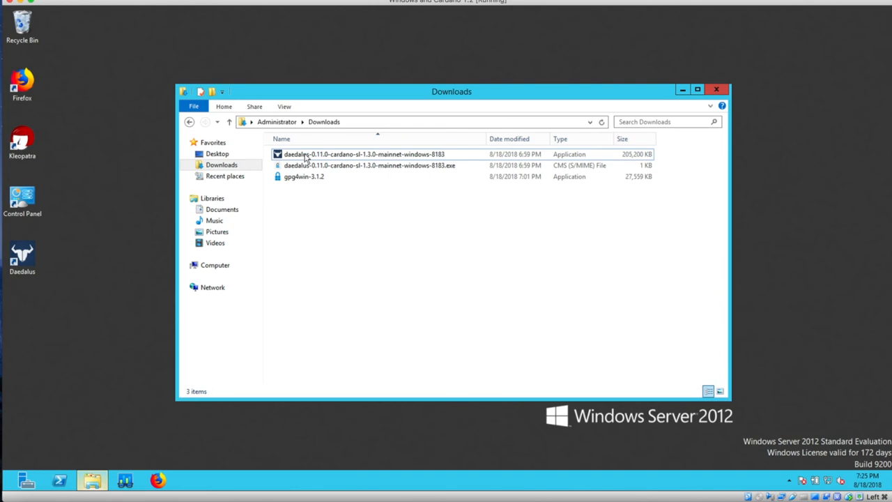
# - Verify the Daedalus installer via GpgEX in Downloads, confirm the valid IOHK signature and dismiss the result
pyautogui.click(363, 153)
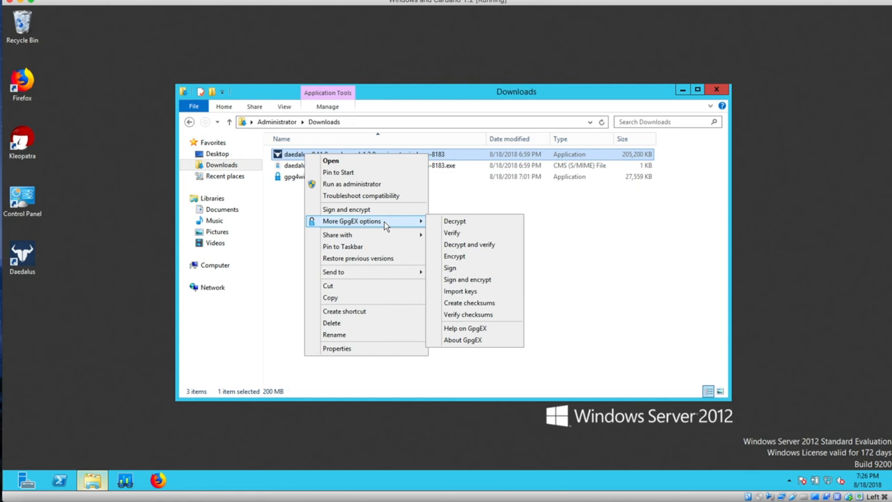
pyautogui.moveTo(419, 222)
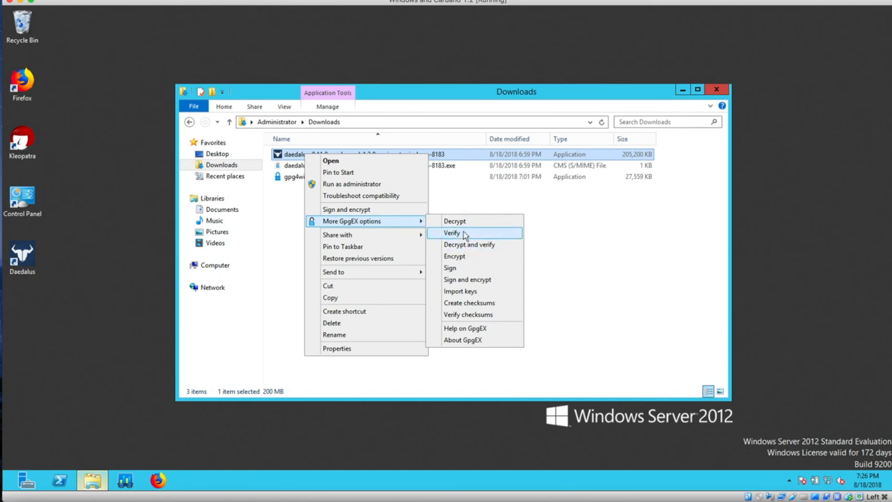
pyautogui.click(452, 233)
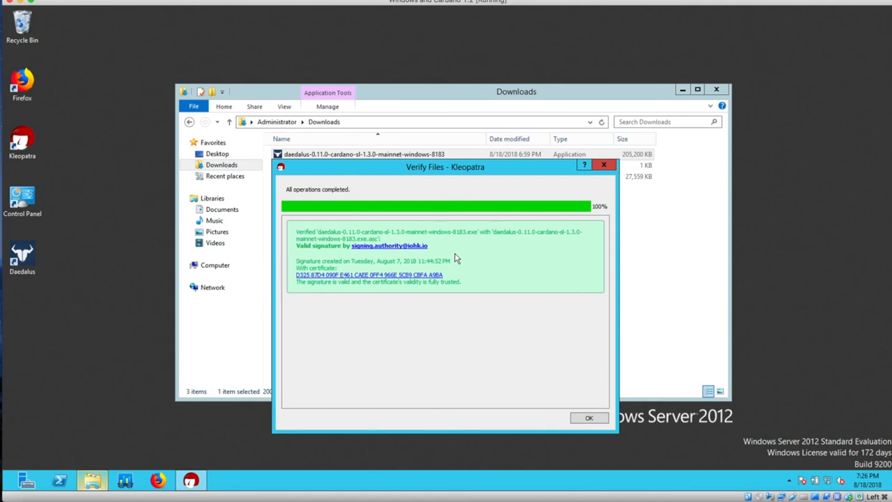
pyautogui.moveTo(517, 432)
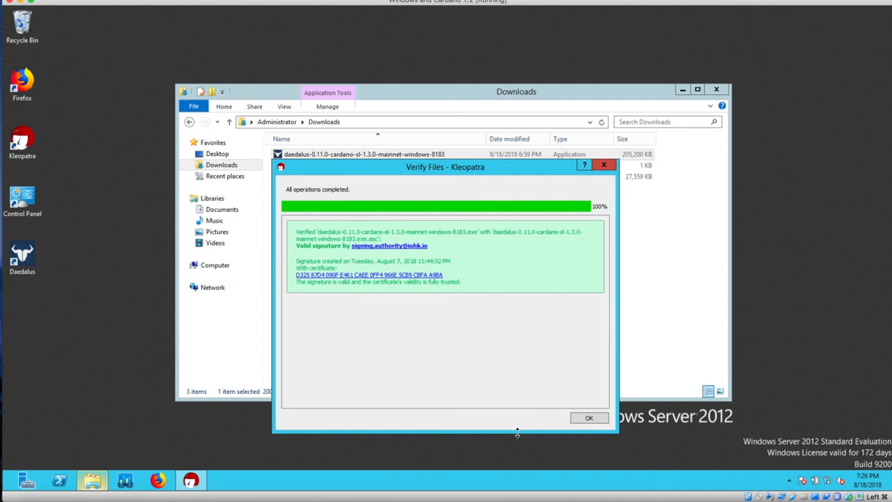
pyautogui.click(589, 419)
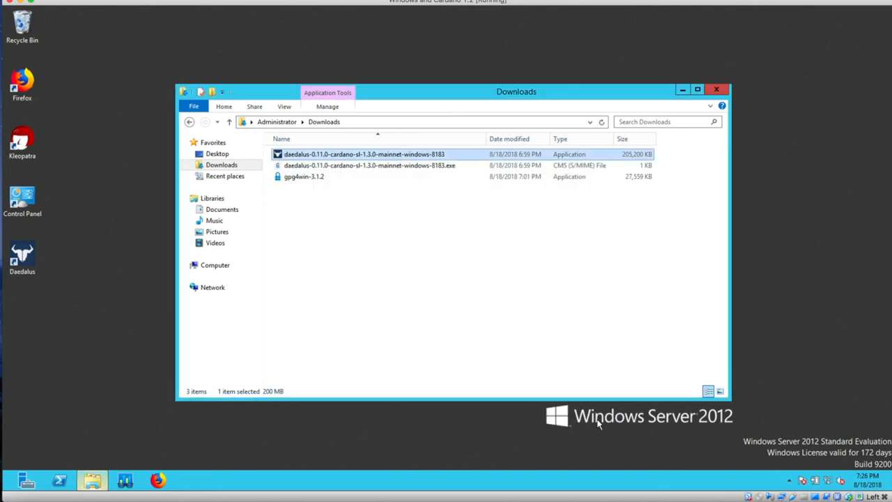
pyautogui.moveTo(334, 162)
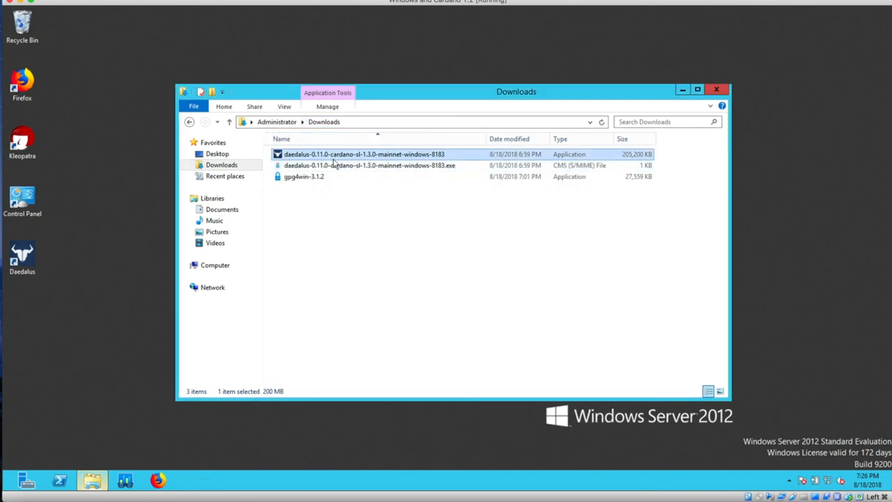
pyautogui.moveTo(439, 159)
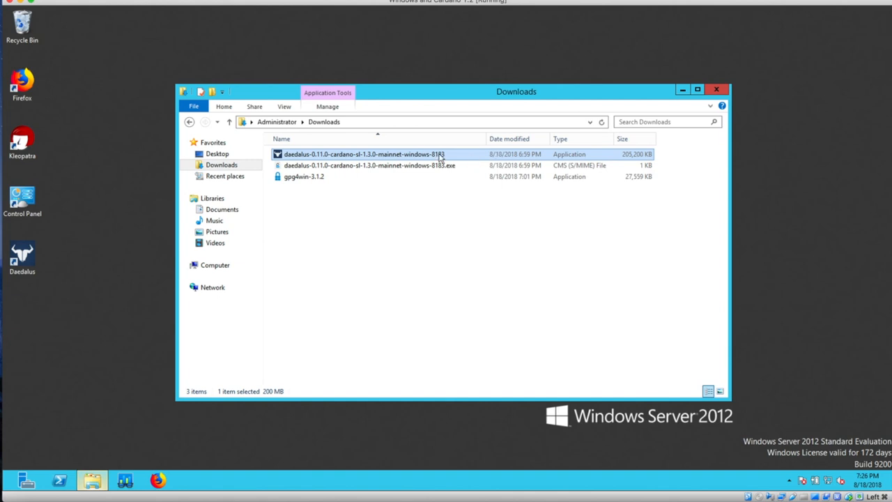